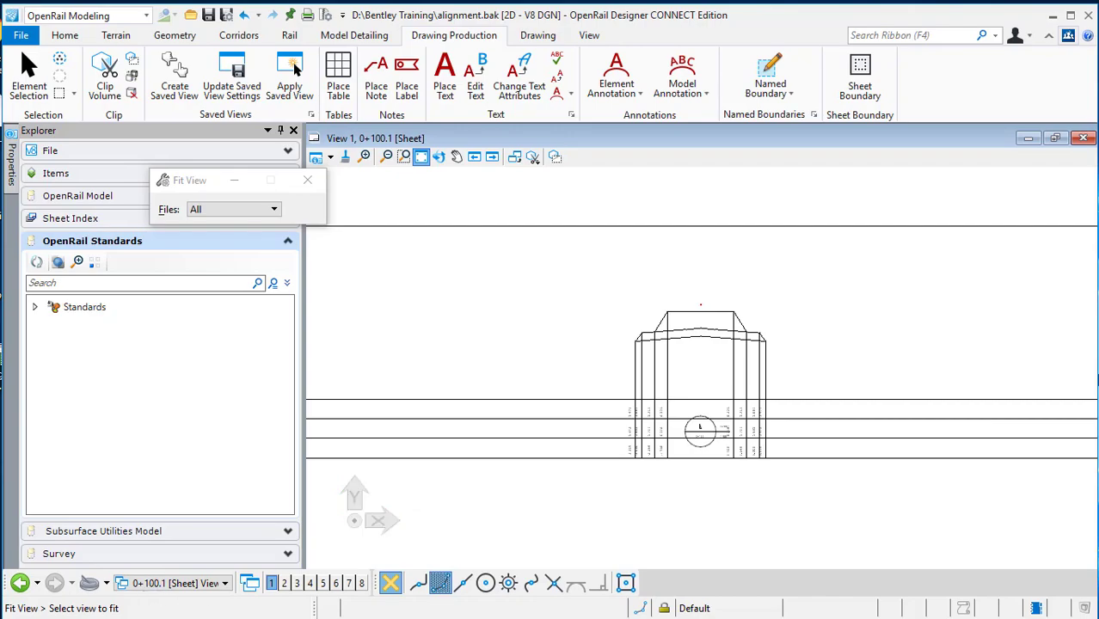
Step: Browse from File Open into the Dgnlib > Feature Definitions folder
left_click(19, 35)
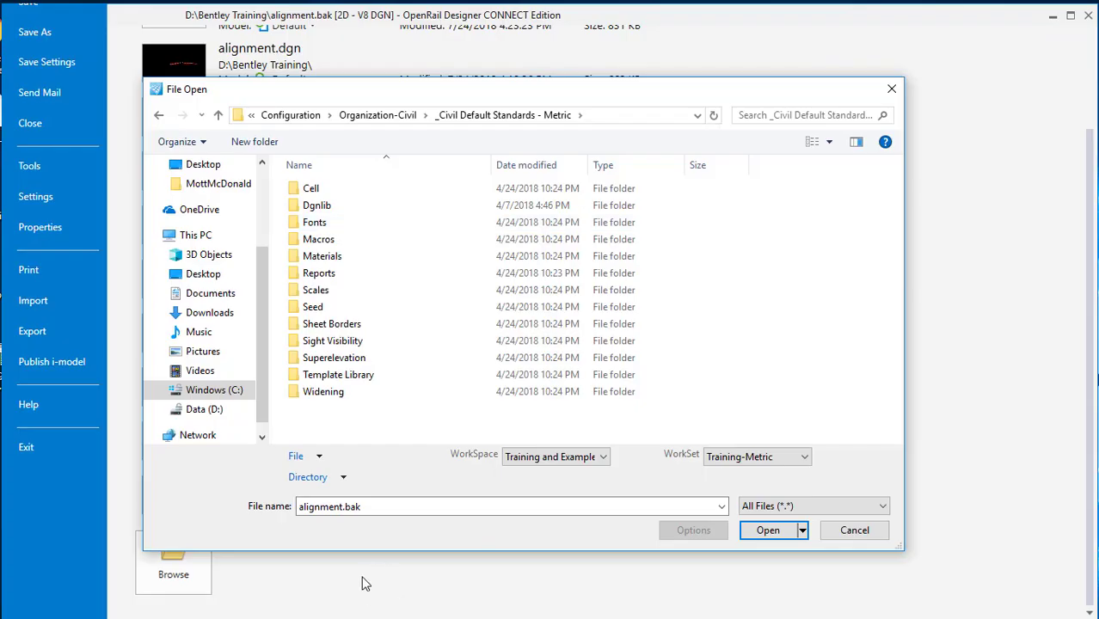
mouse_move(395, 121)
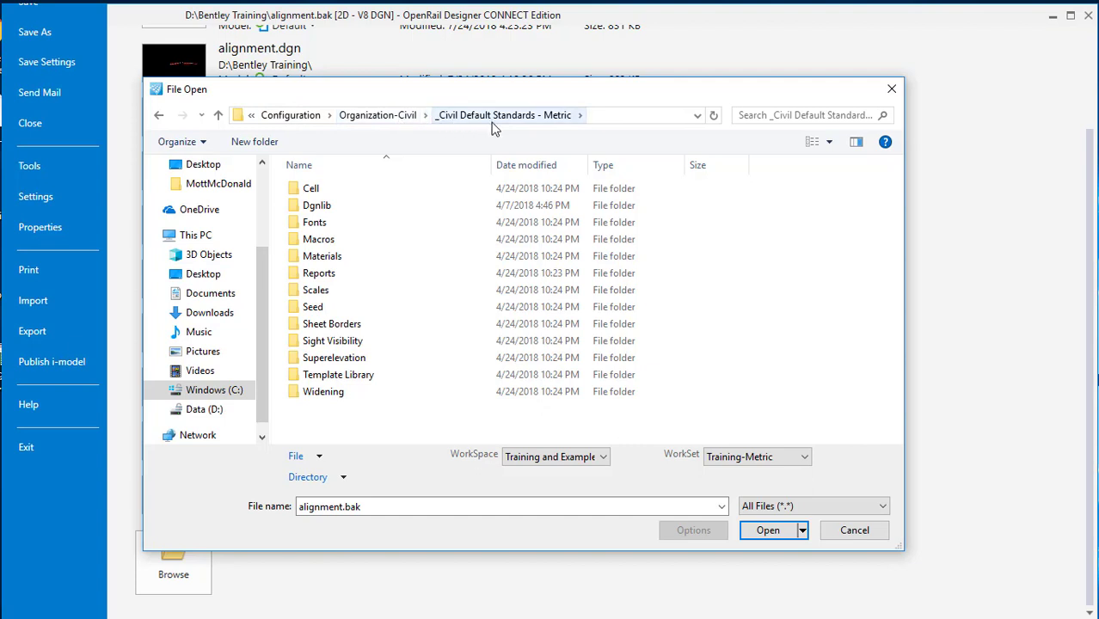
double_click(316, 205)
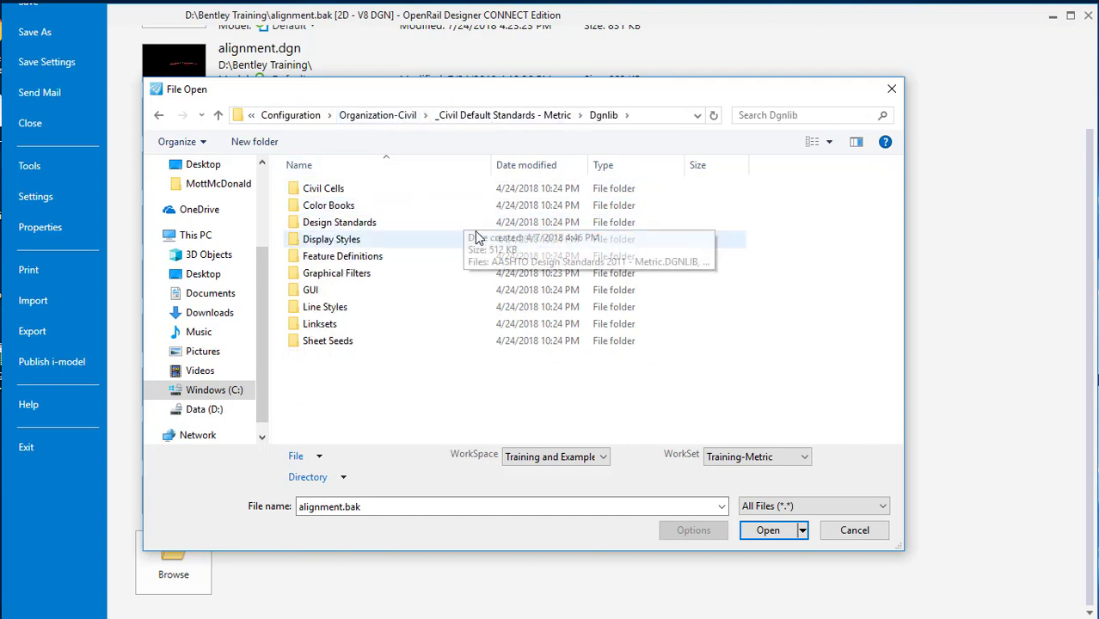
double_click(343, 256)
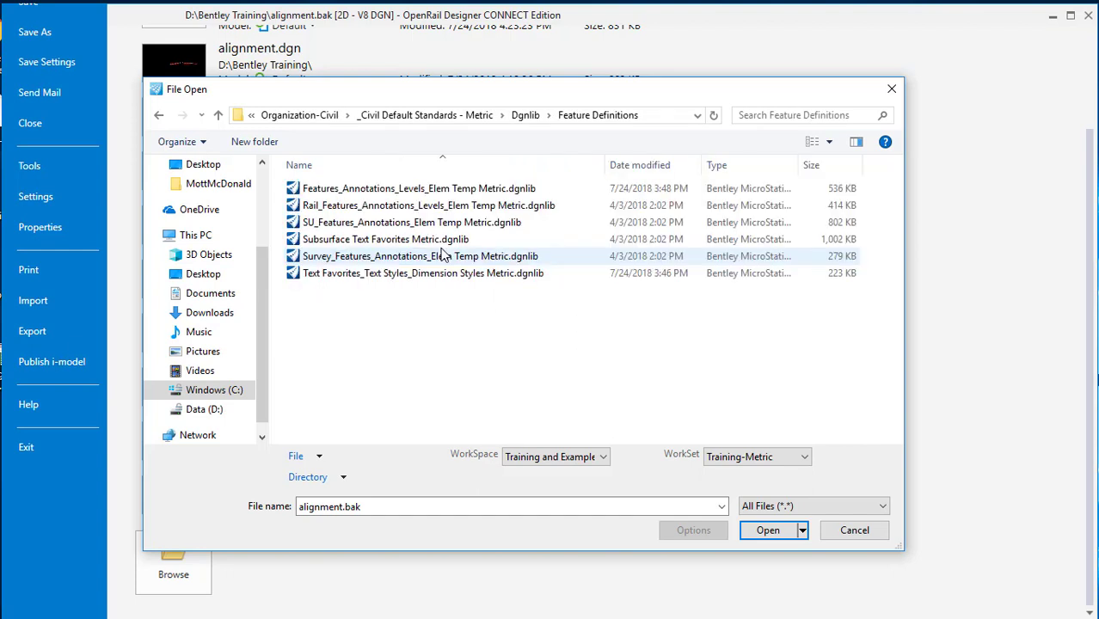
Step: Choose Features_Annotations_Levels_Elem Temp Metric.dgnlib as the file to open
left_click(419, 188)
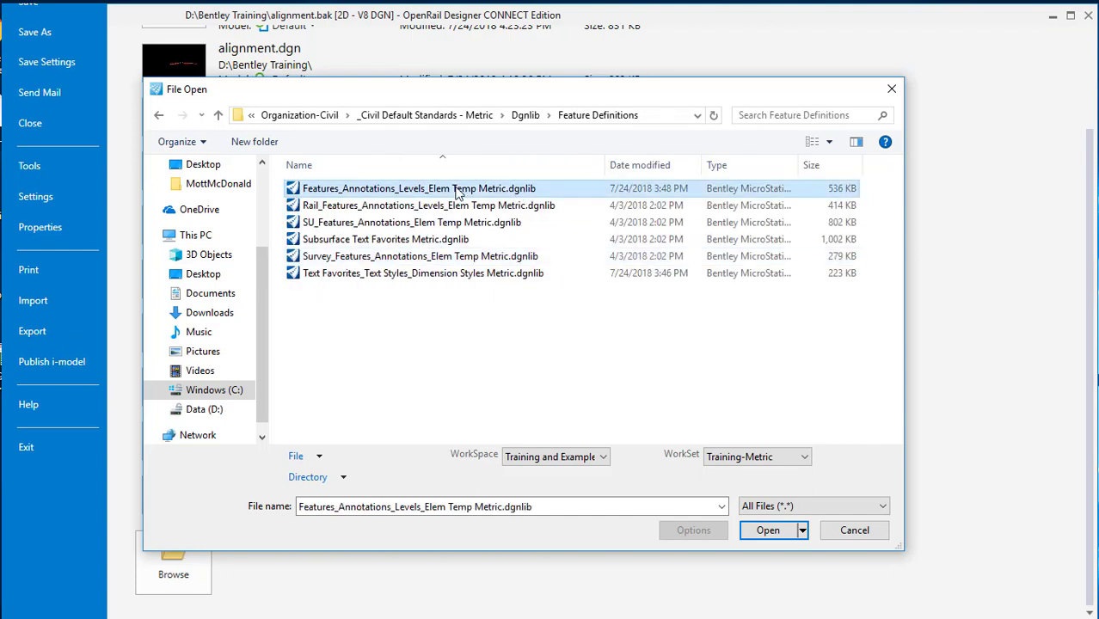
mouse_move(516, 196)
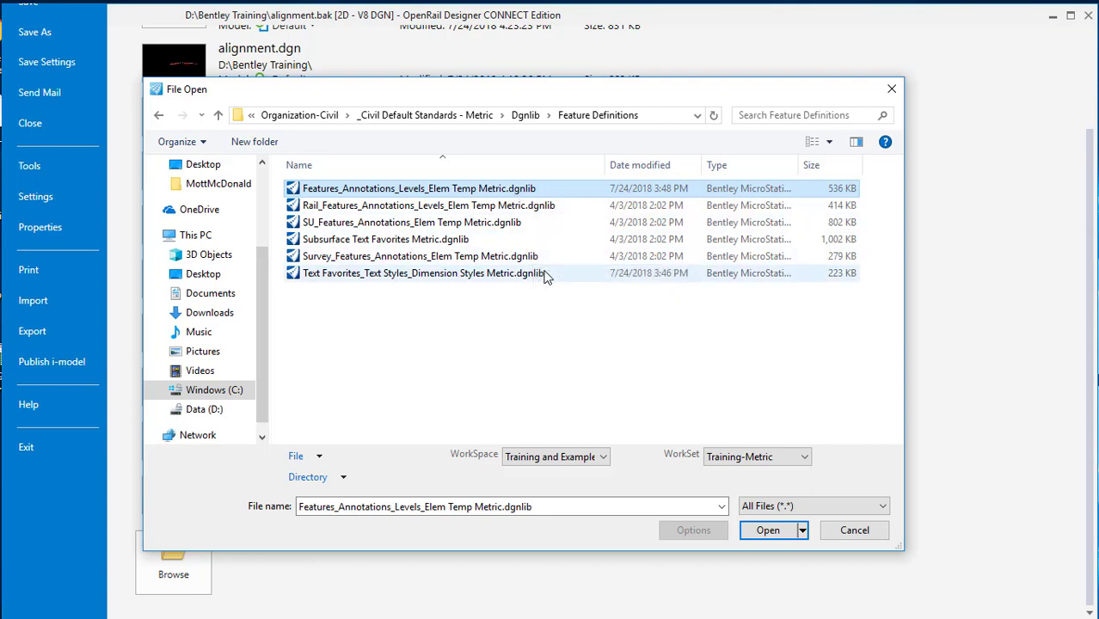
left_click(421, 273)
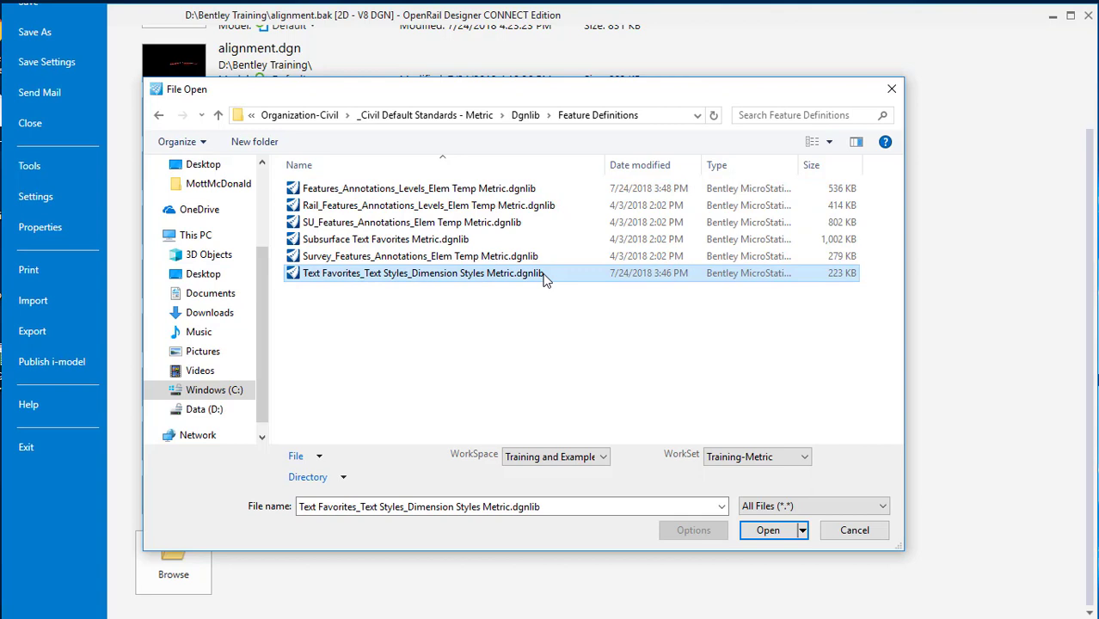
mouse_move(507, 284)
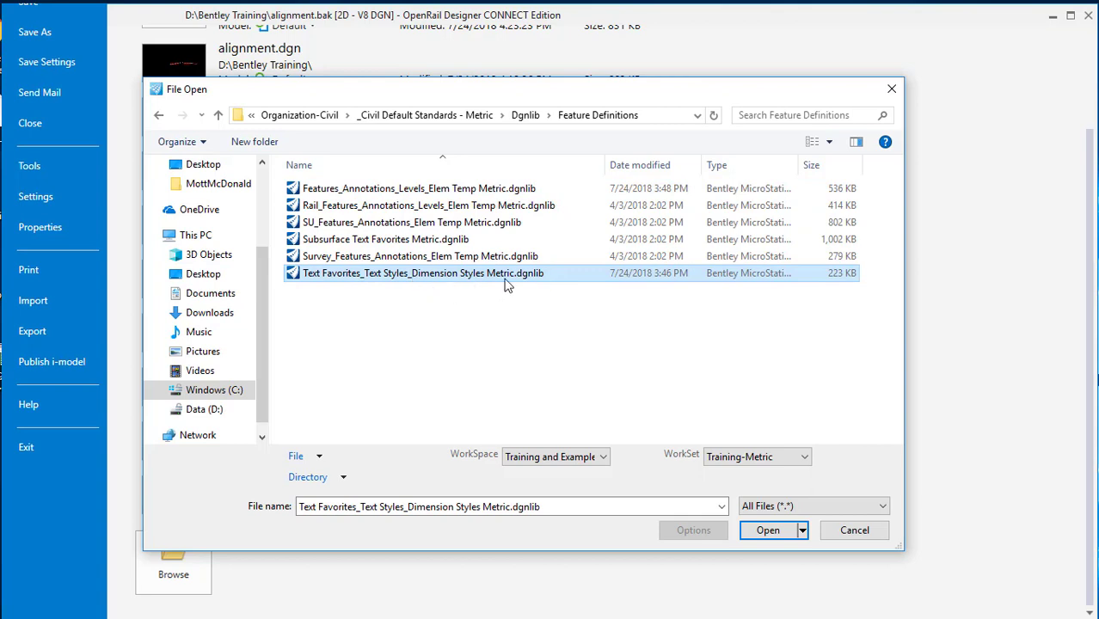
mouse_move(531, 284)
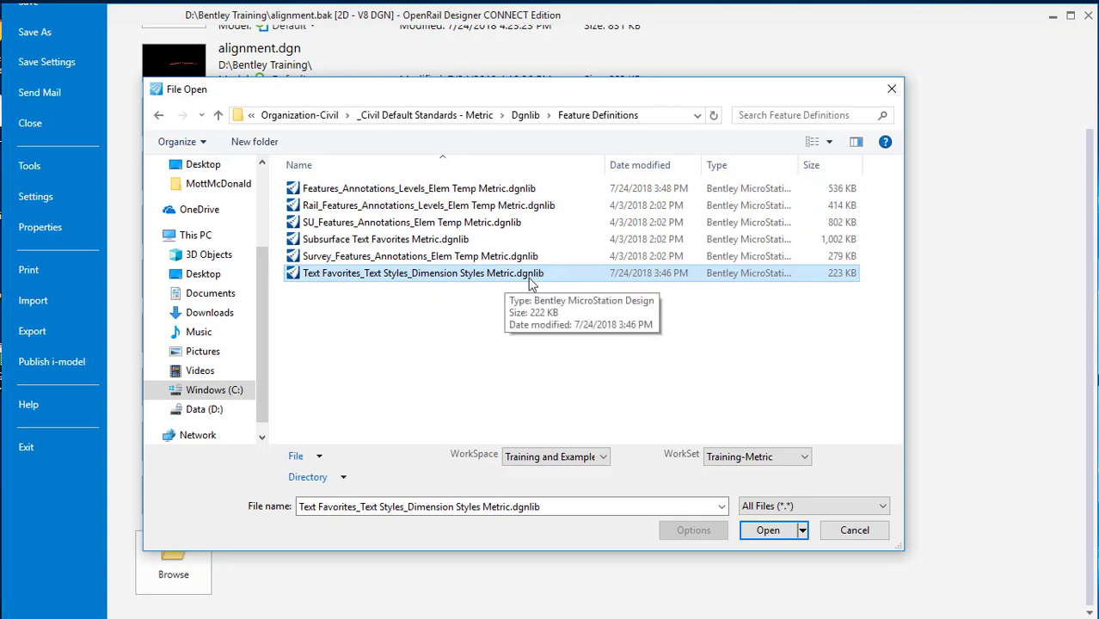
left_click(418, 188)
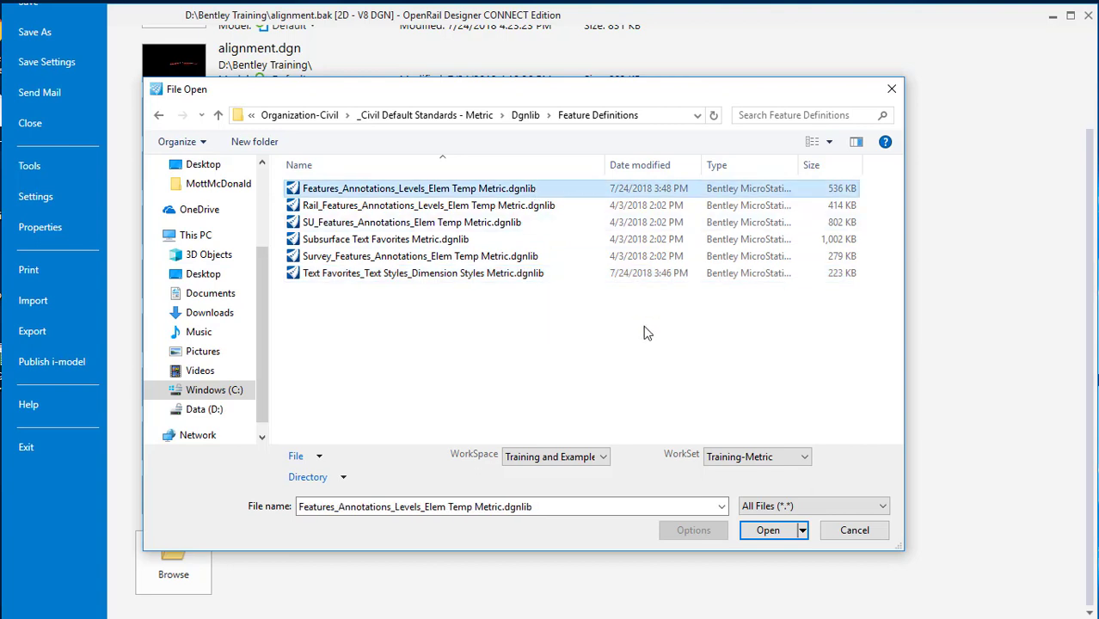
mouse_move(604, 291)
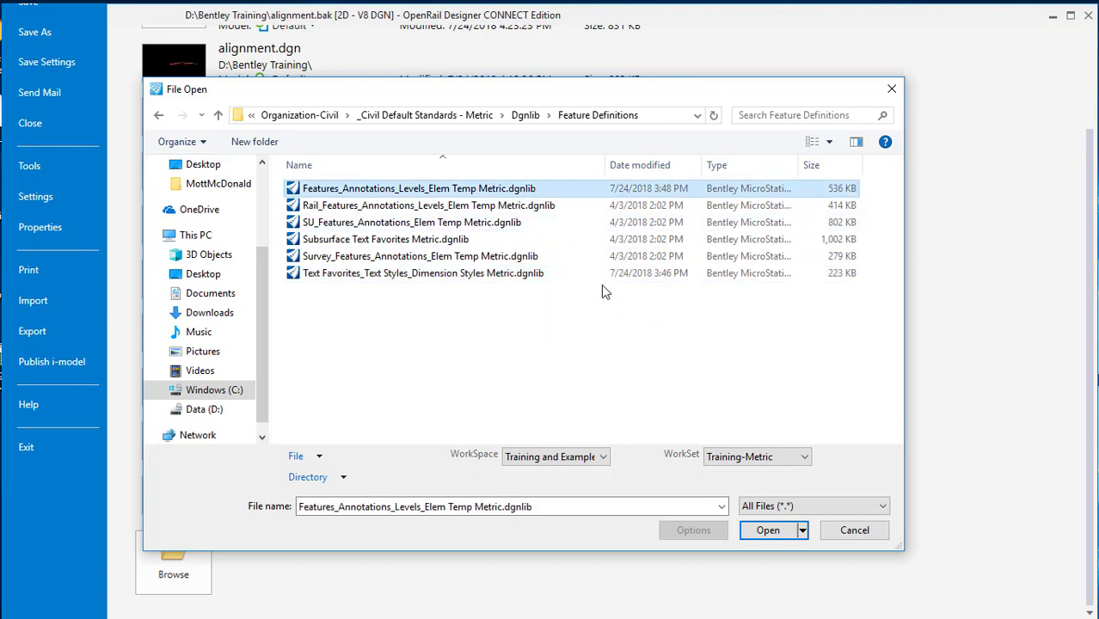
mouse_move(480, 200)
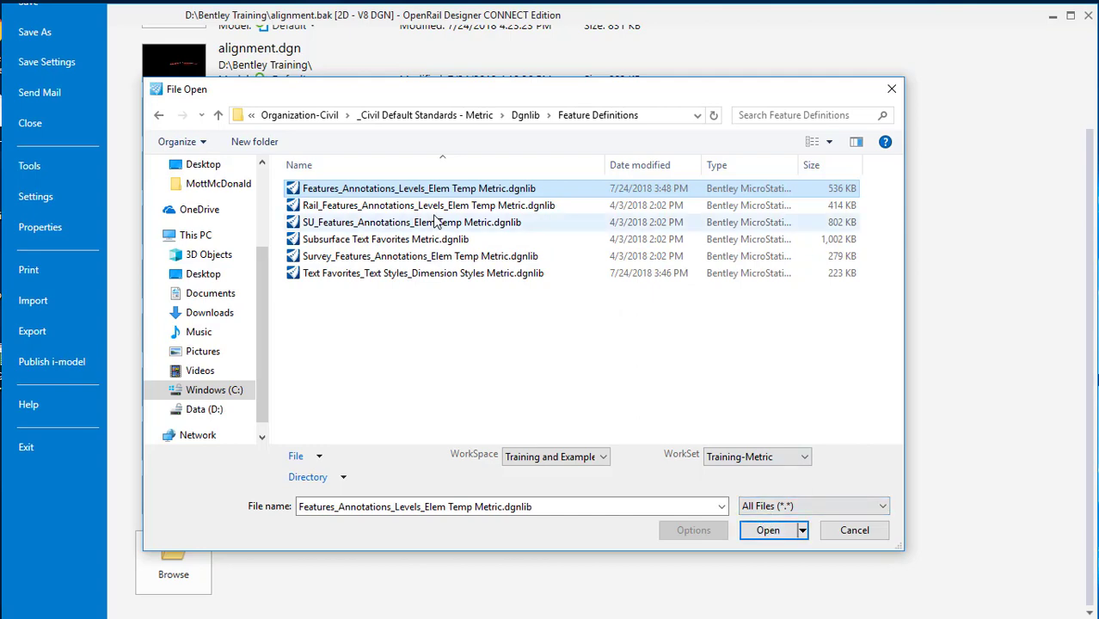
Step: Open the chosen library and show it under OpenRail Standards in Explorer
left_click(767, 529)
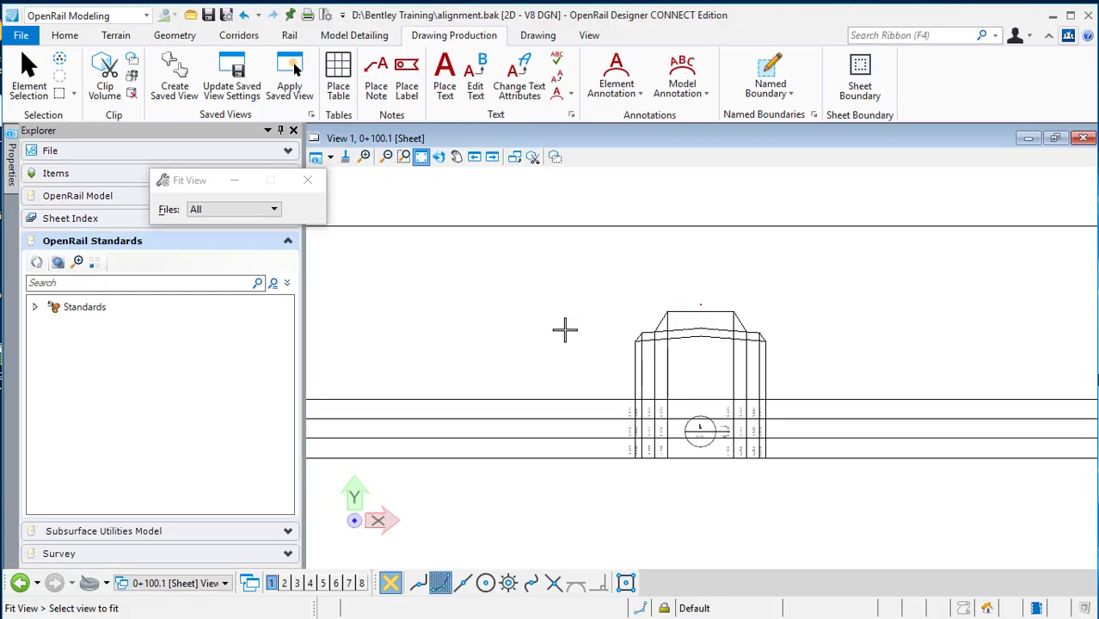
left_click(565, 330)
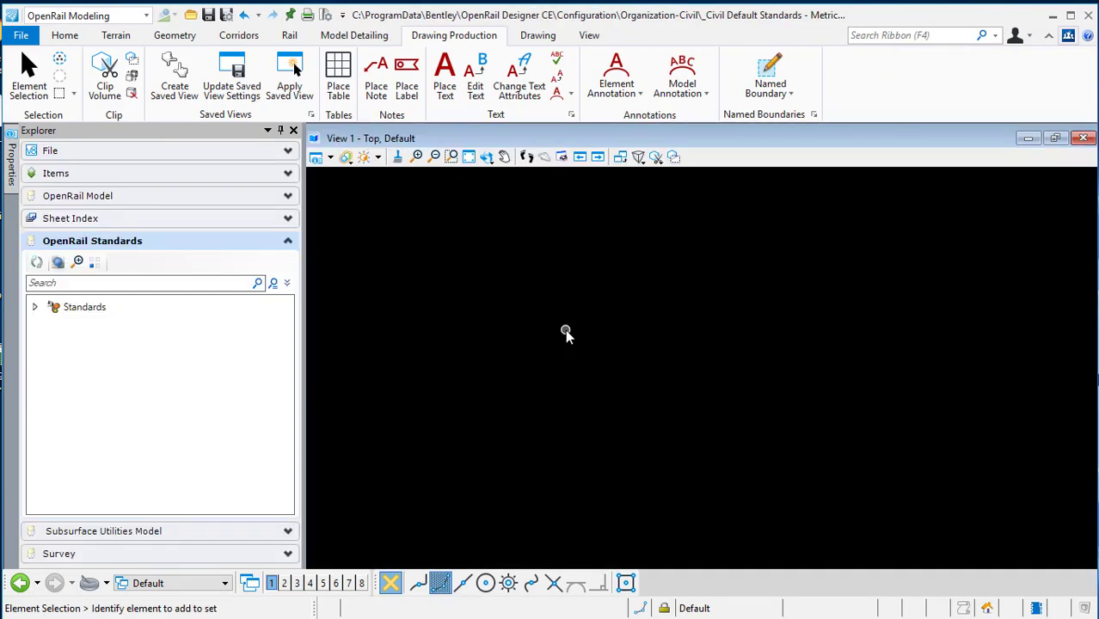
mouse_move(140, 127)
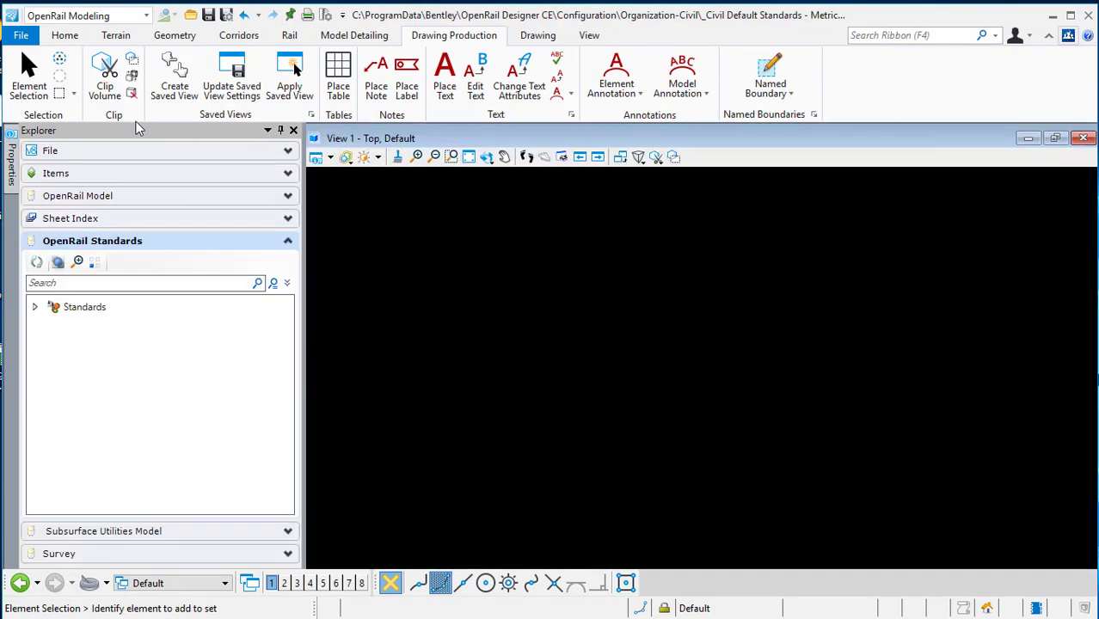
left_click(84, 307)
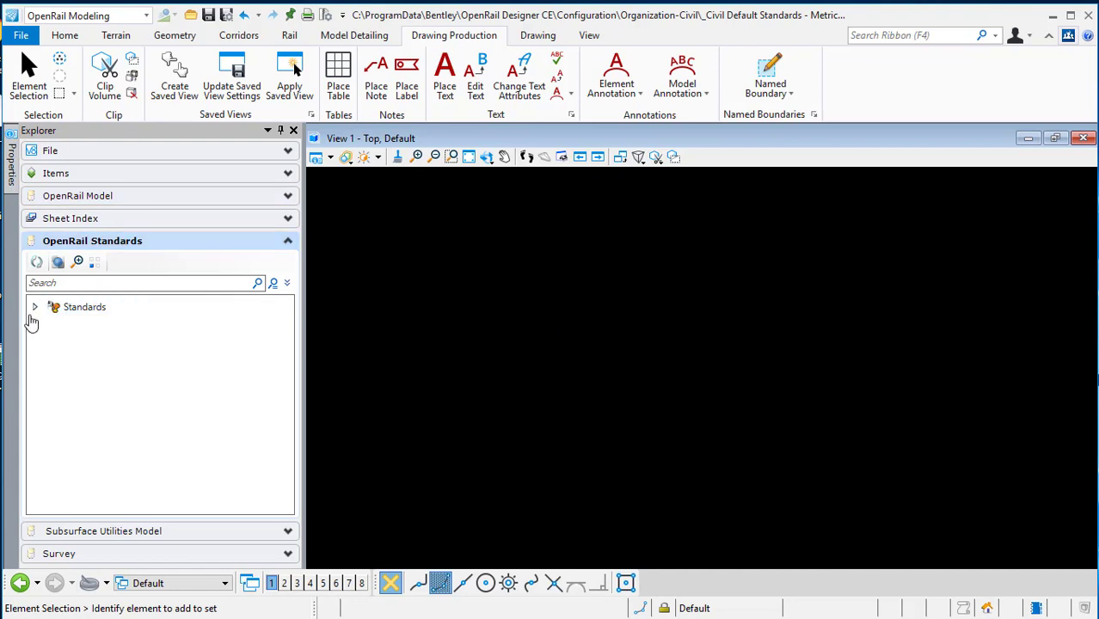
Step: Expand Standards > library > Annotation Groups > Profile > Drawing to reveal Framed Profile MM
left_click(35, 307)
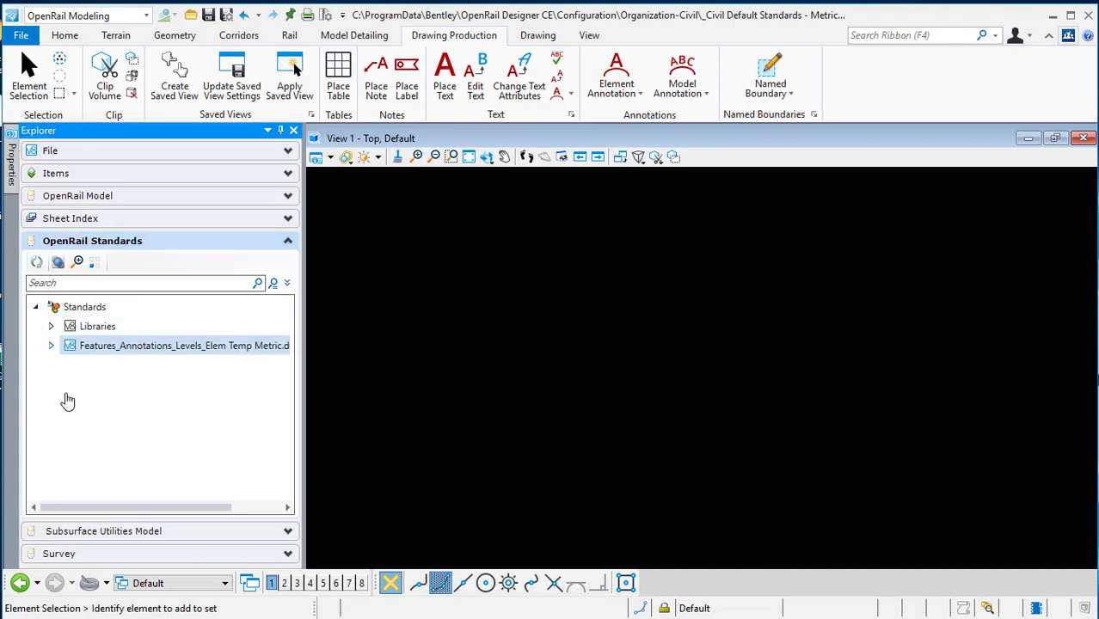
left_click(51, 345)
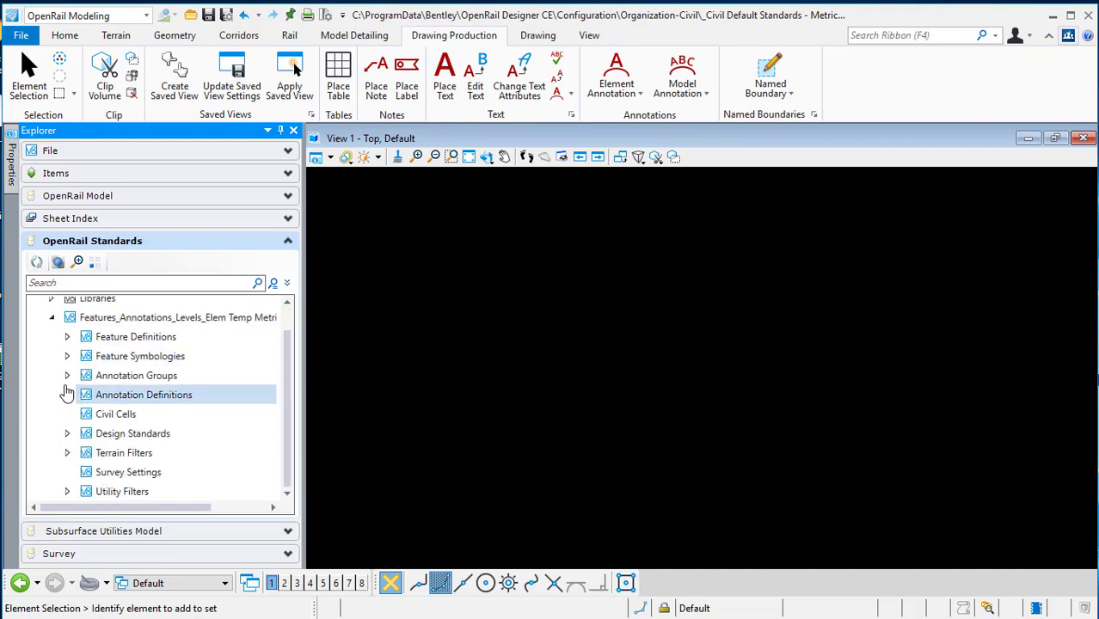
left_click(67, 375)
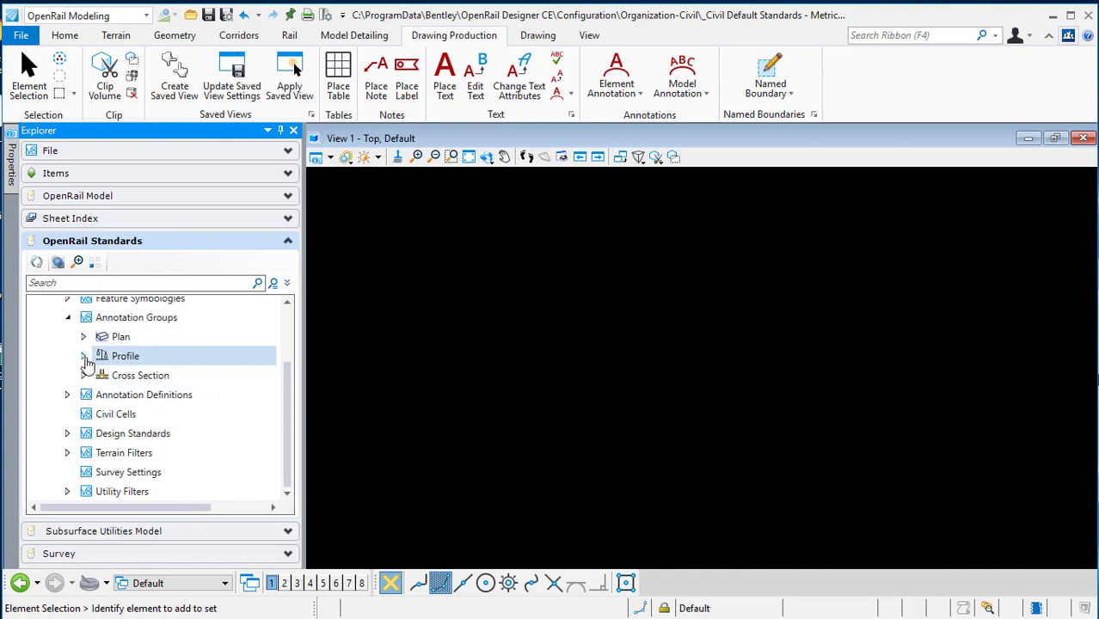
left_click(83, 355)
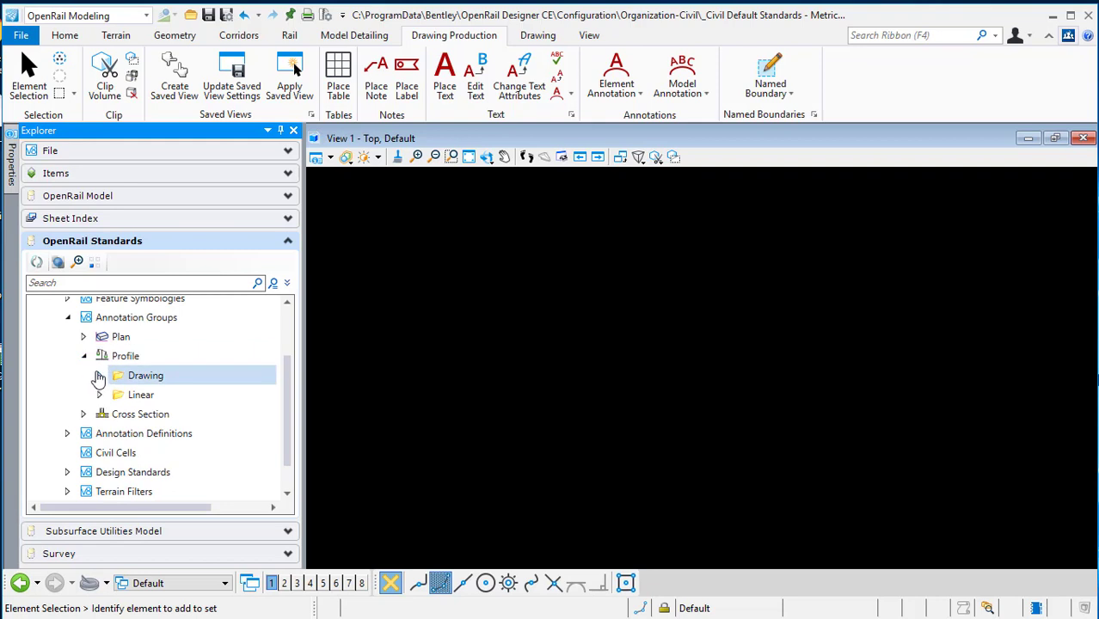
left_click(99, 375)
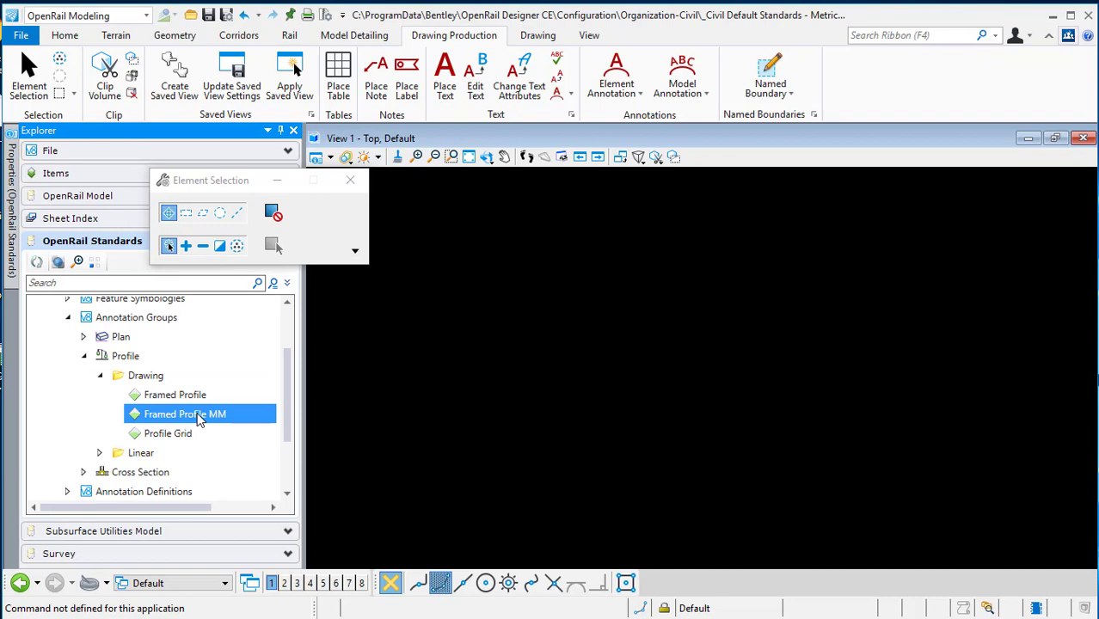
Step: Manage the Framed Profile MM group to bring up its Manage Annotations dialog
right_click(185, 414)
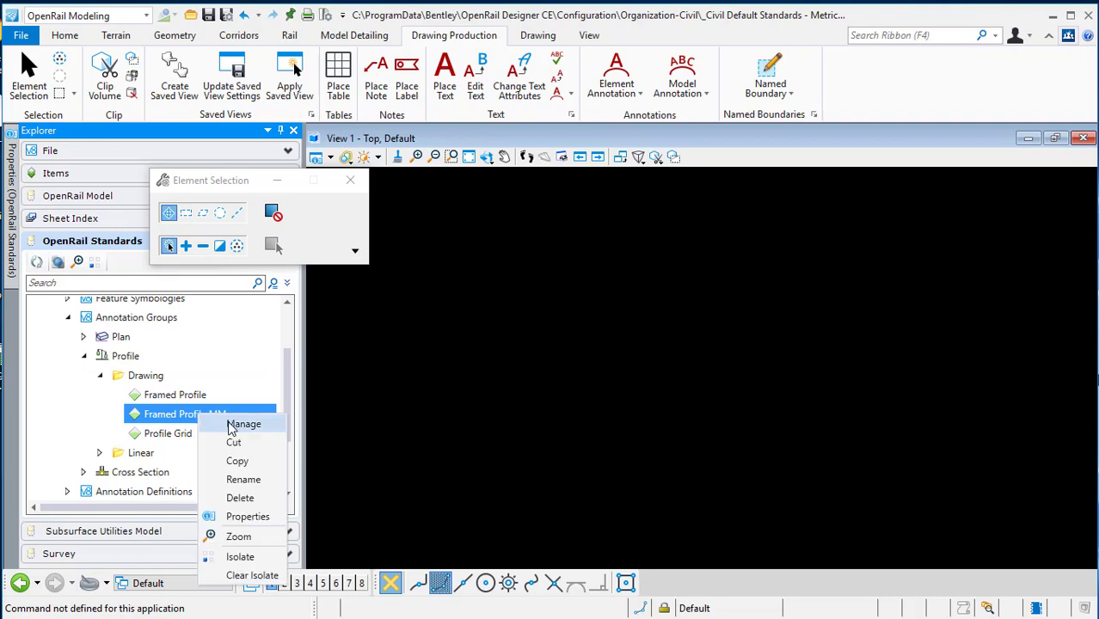
left_click(243, 424)
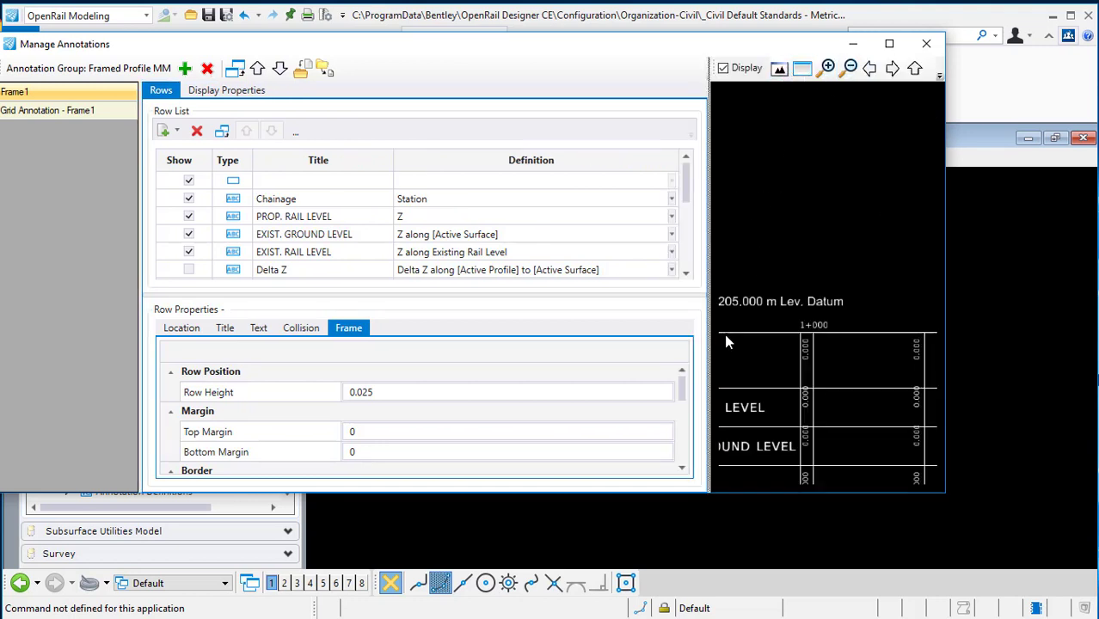
Step: Review the Chainage row's location and title text style settings without changing them
left_click(318, 198)
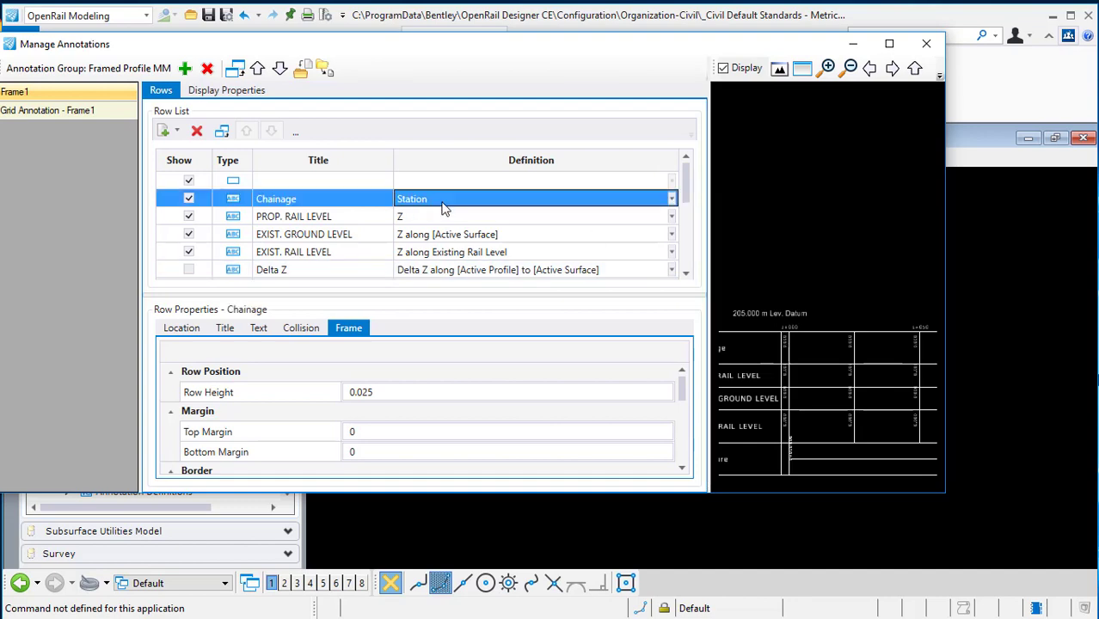
left_click(182, 327)
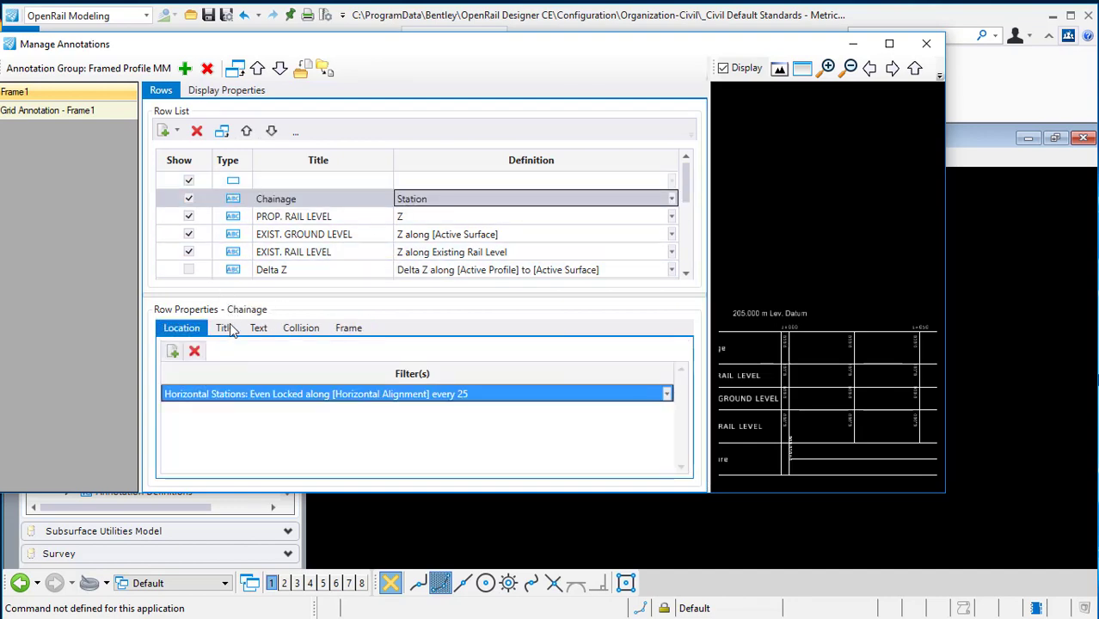
left_click(225, 327)
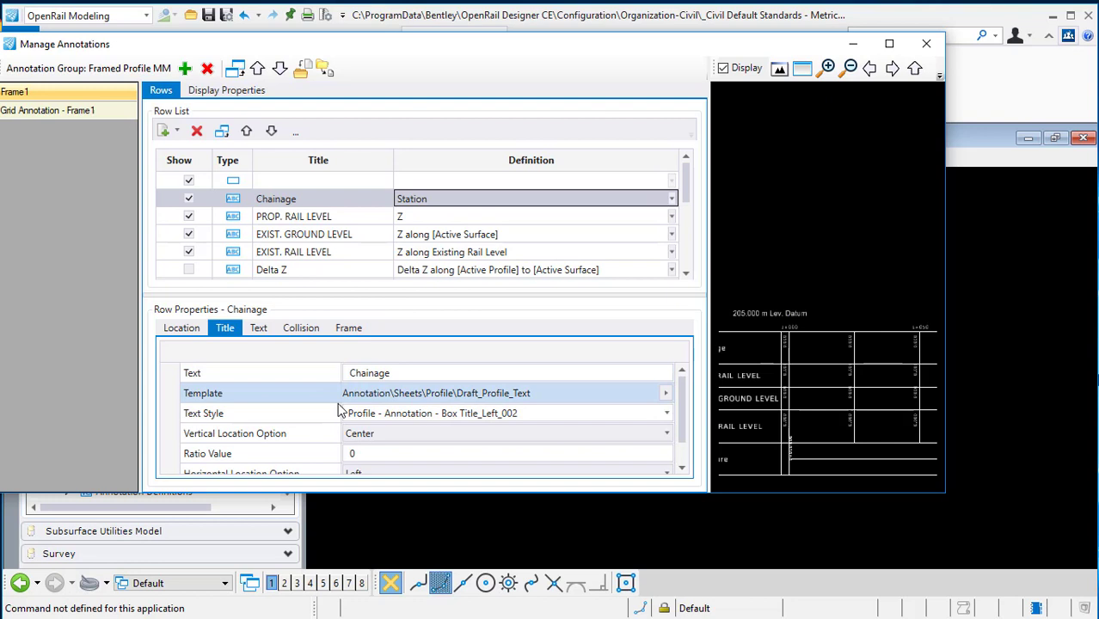
left_click(507, 413)
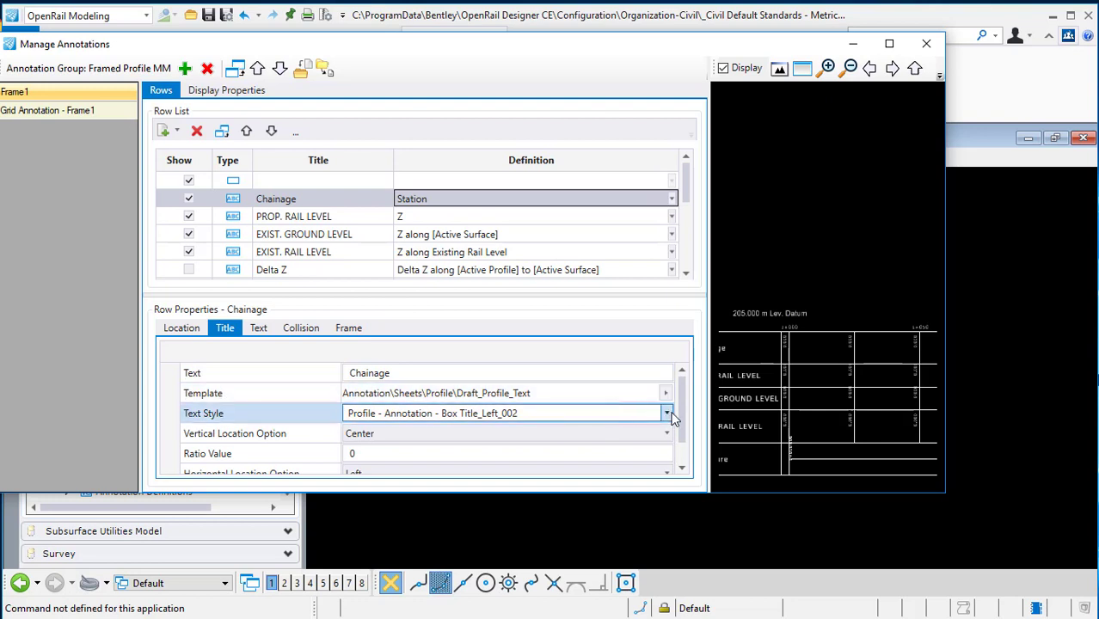
left_click(666, 413)
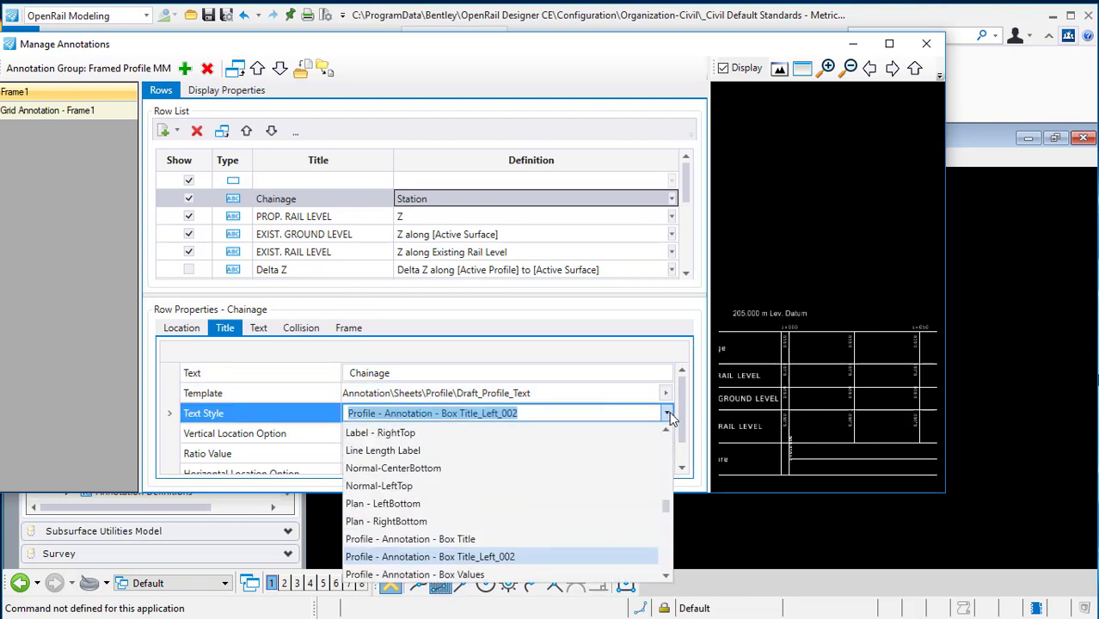
left_click(430, 557)
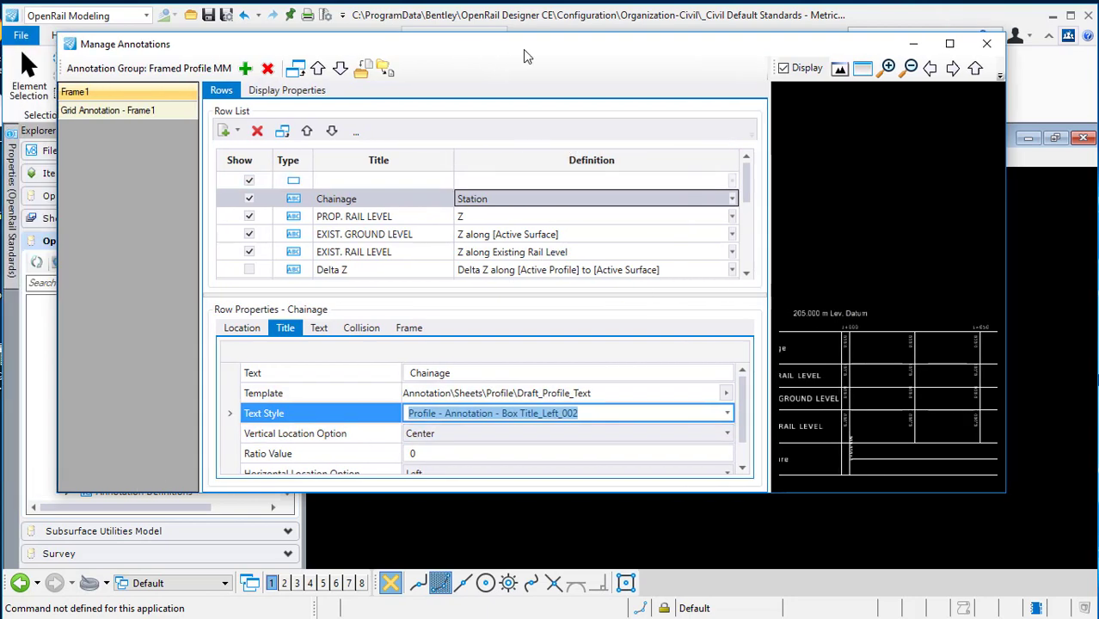
Step: Inspect the PROP. RAIL LEVEL and EXIST. GROUND LEVEL rows, turn on Highlight Selected, and close the editor
left_click(378, 216)
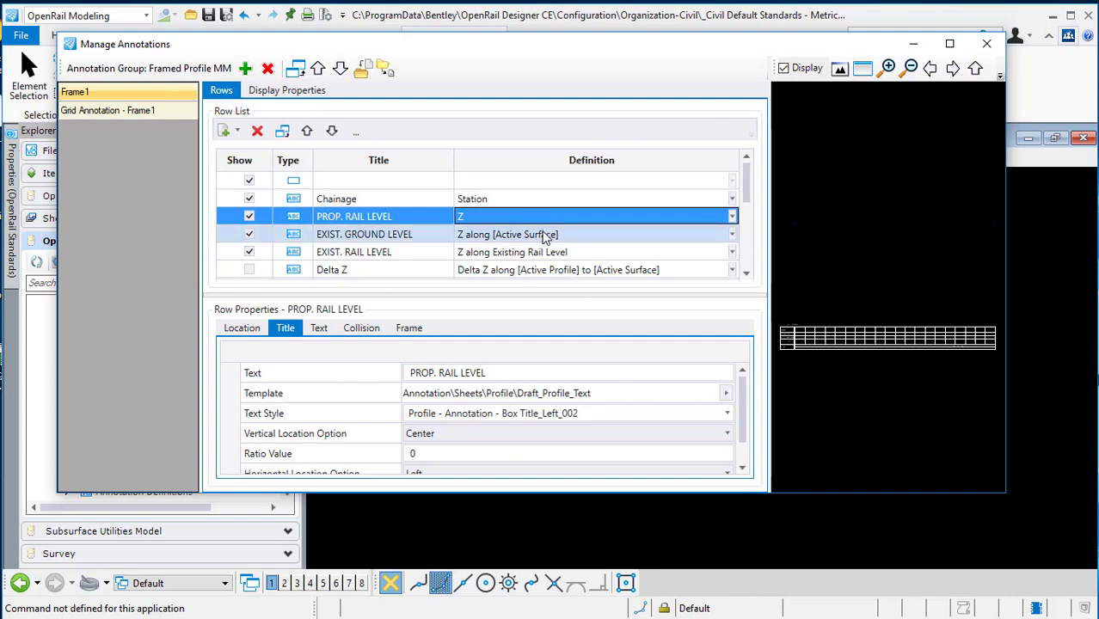
left_click(364, 234)
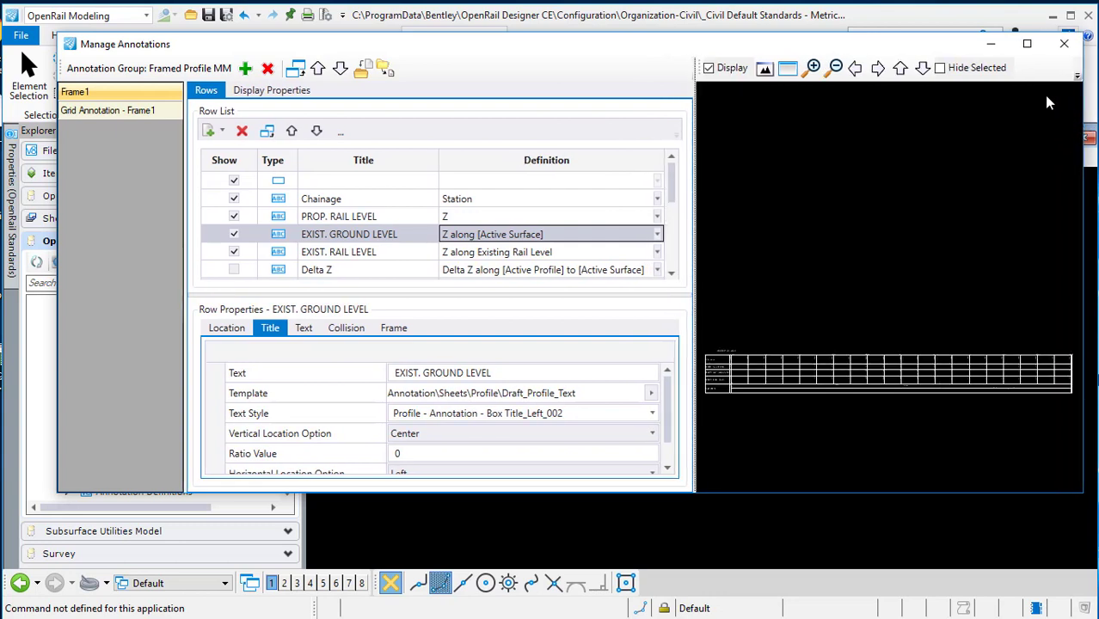
left_click(1077, 76)
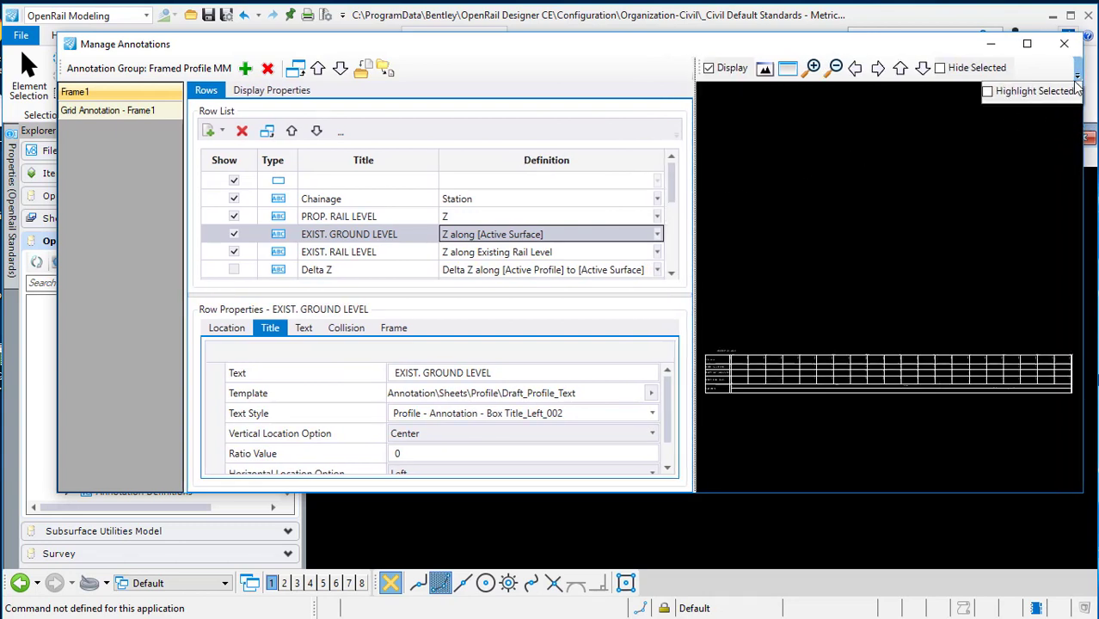
left_click(987, 91)
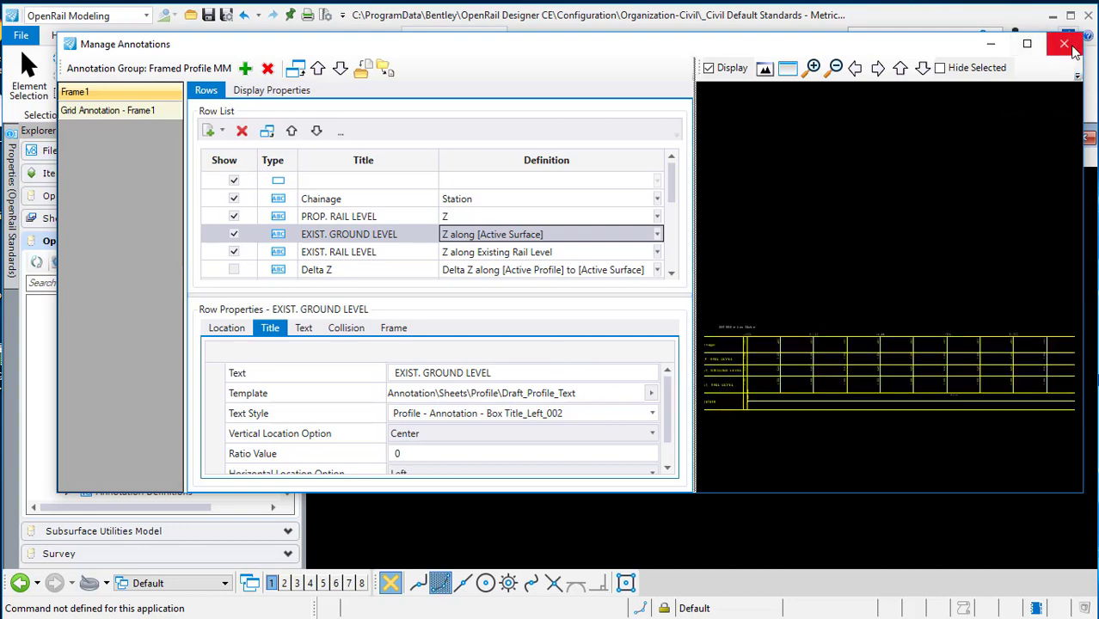
left_click(1063, 43)
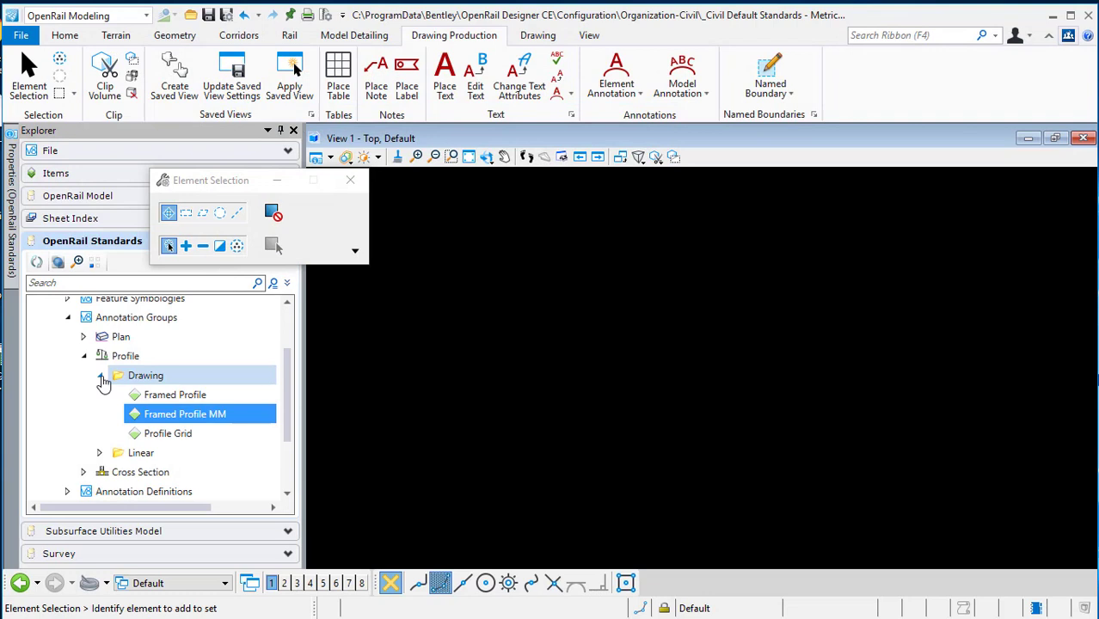
Step: Switch to Cross Section > Drawing and open XS Frame and Grid_MM in Manage Annotations
left_click(103, 376)
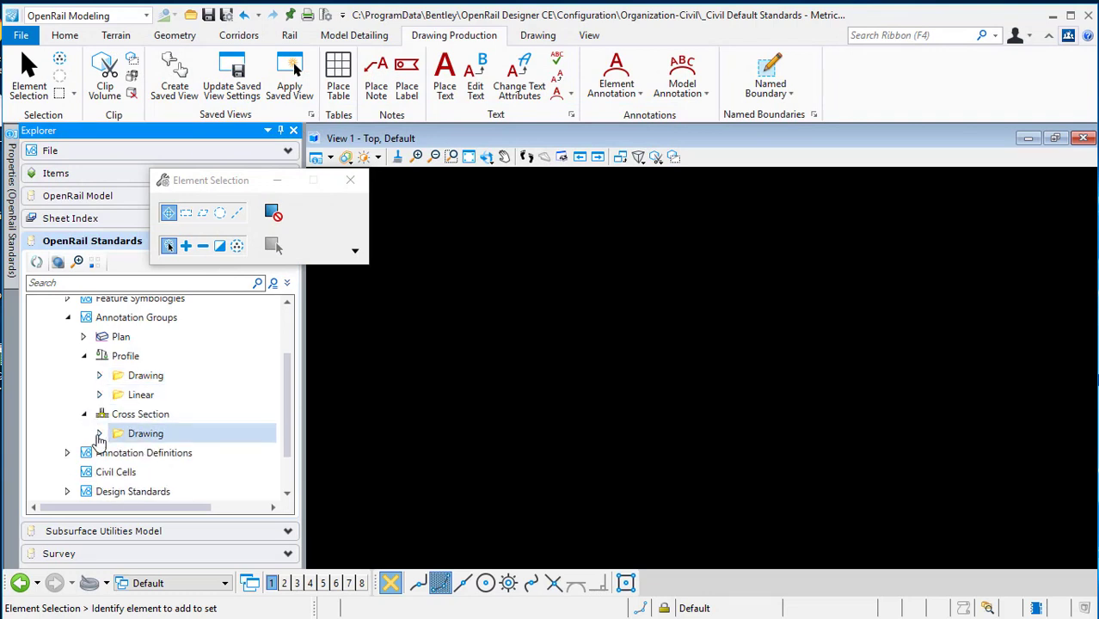
left_click(99, 433)
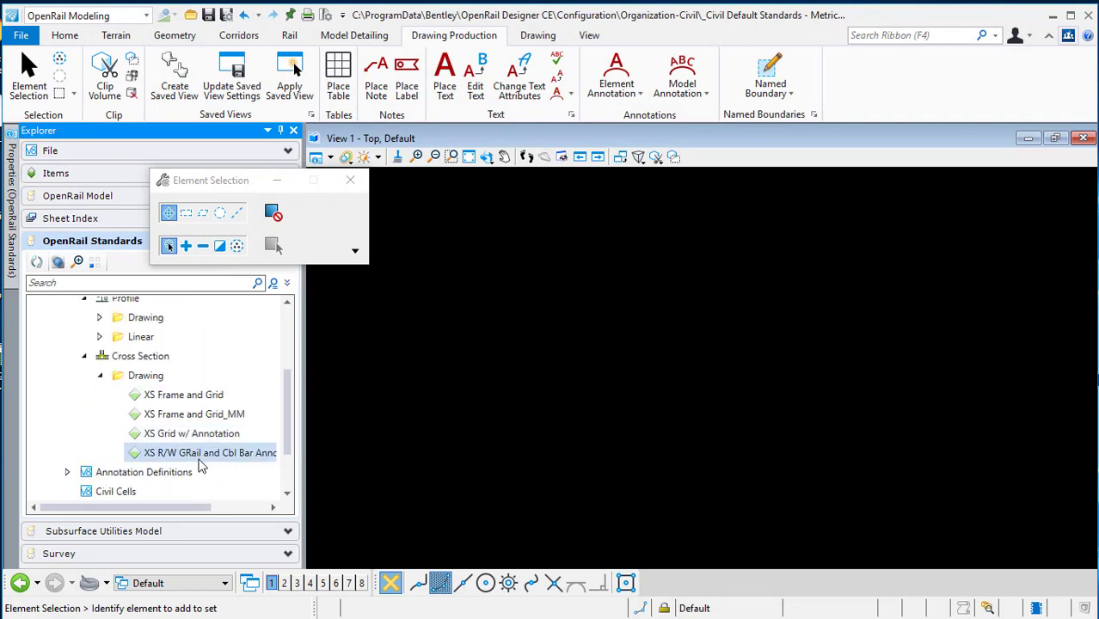
left_click(195, 414)
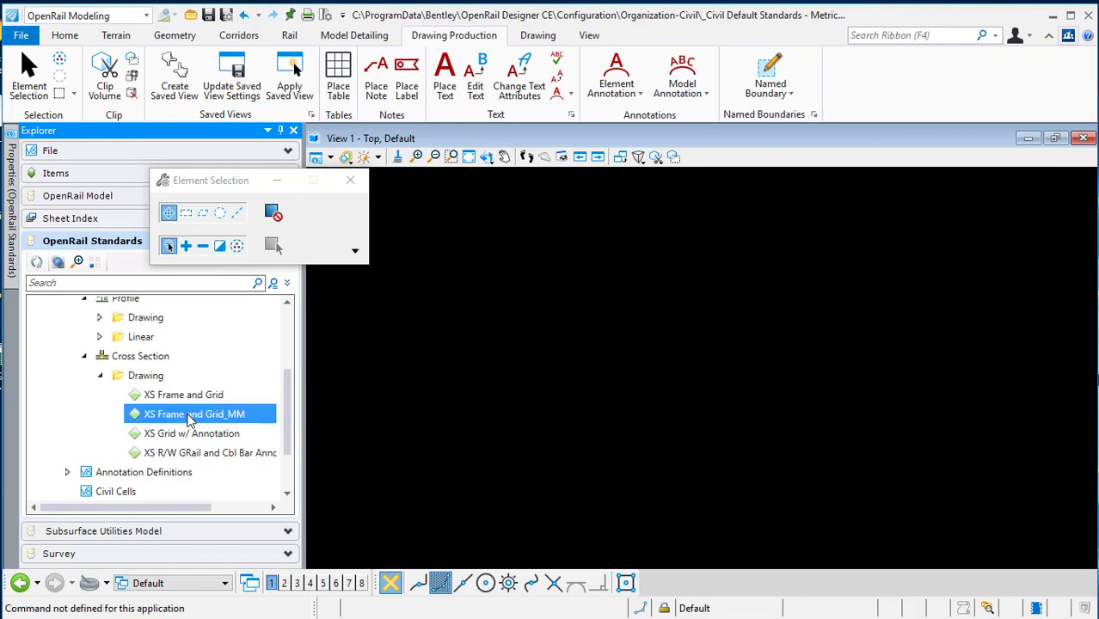
double_click(184, 414)
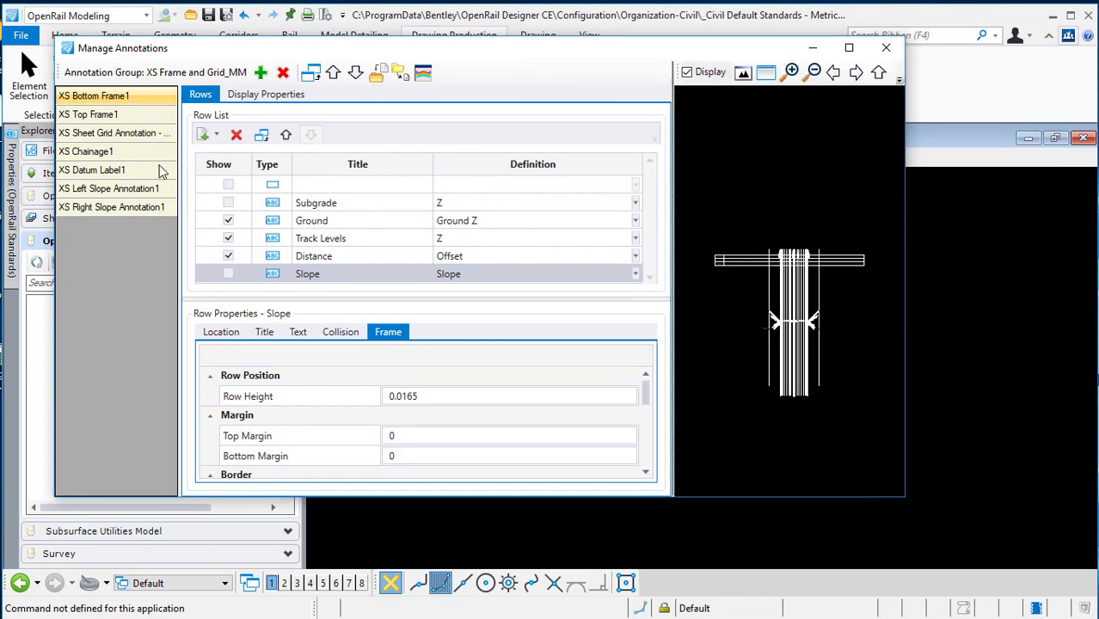
left_click(89, 114)
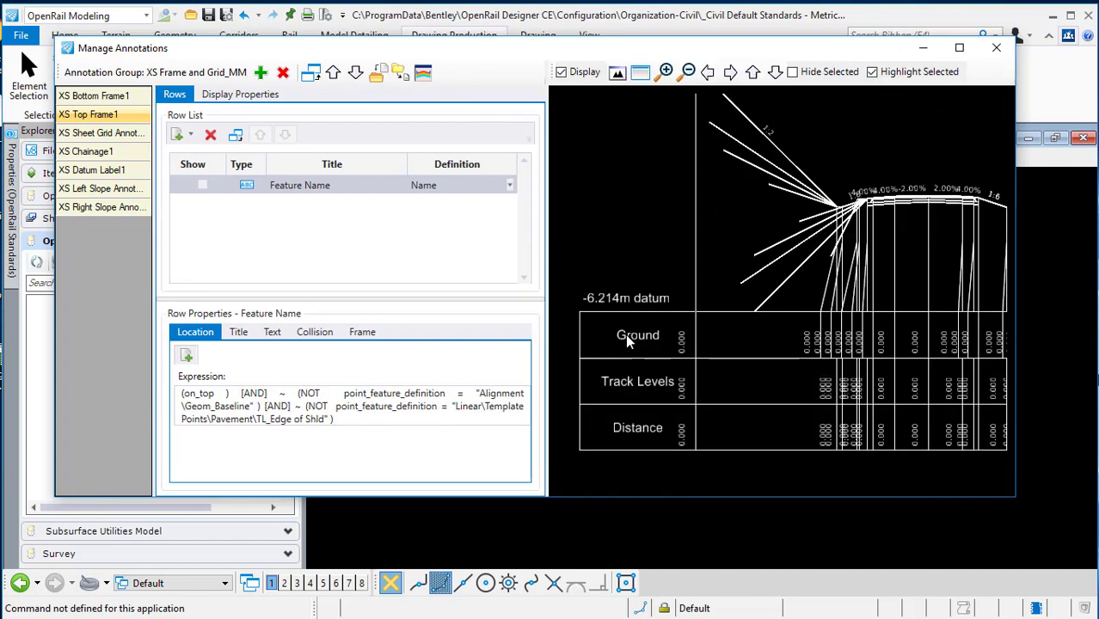
left_click(94, 95)
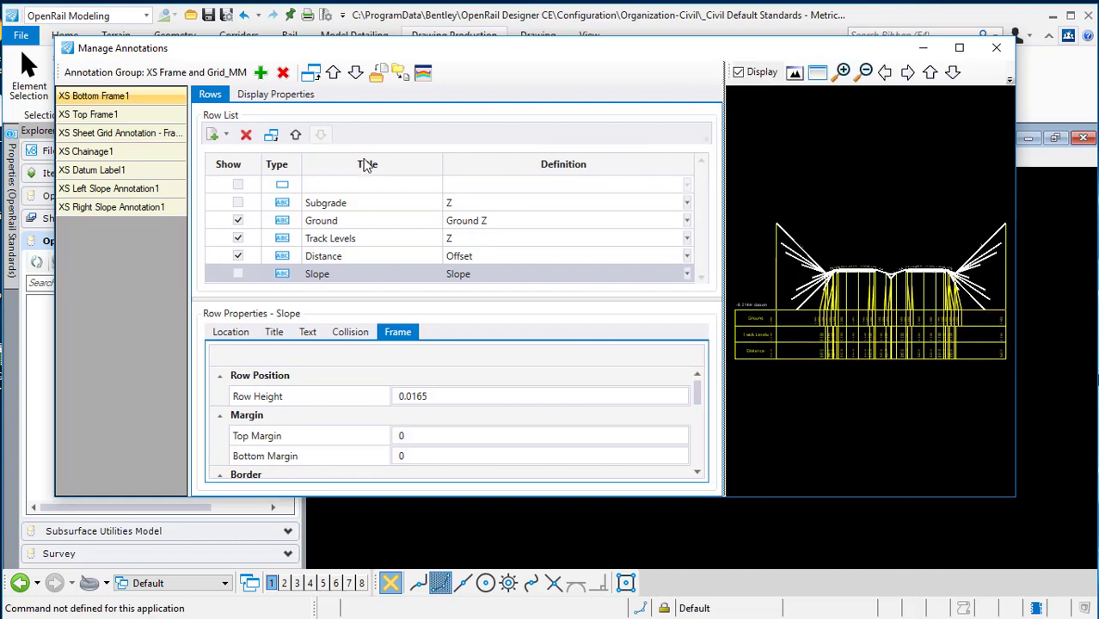
left_click(226, 135)
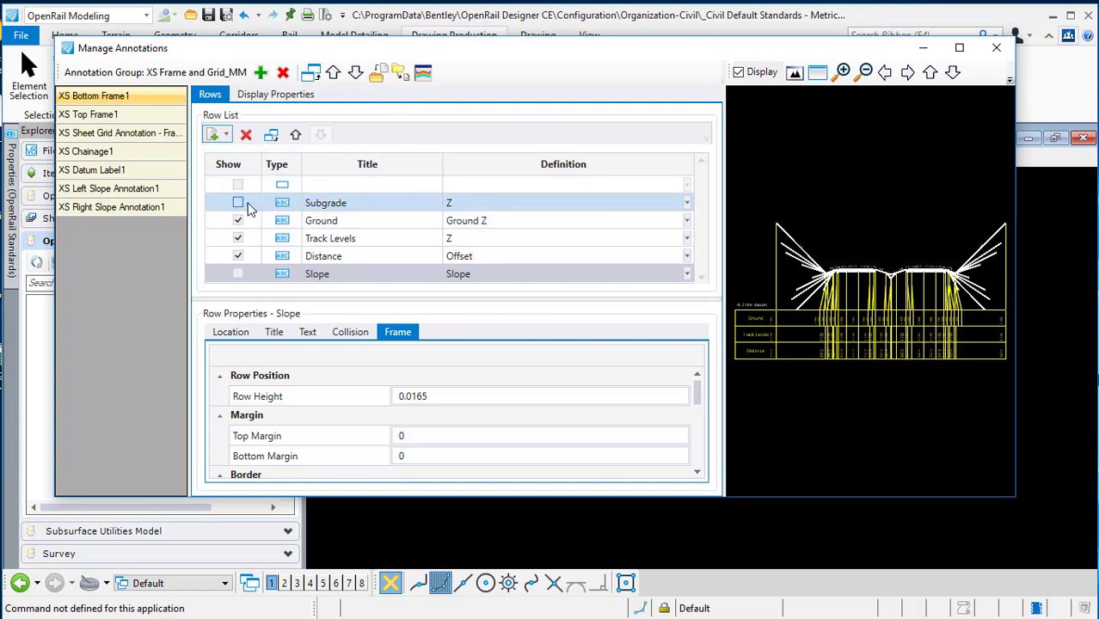
Step: Tick Show for the Subgrade row and review its title text style choices
left_click(238, 202)
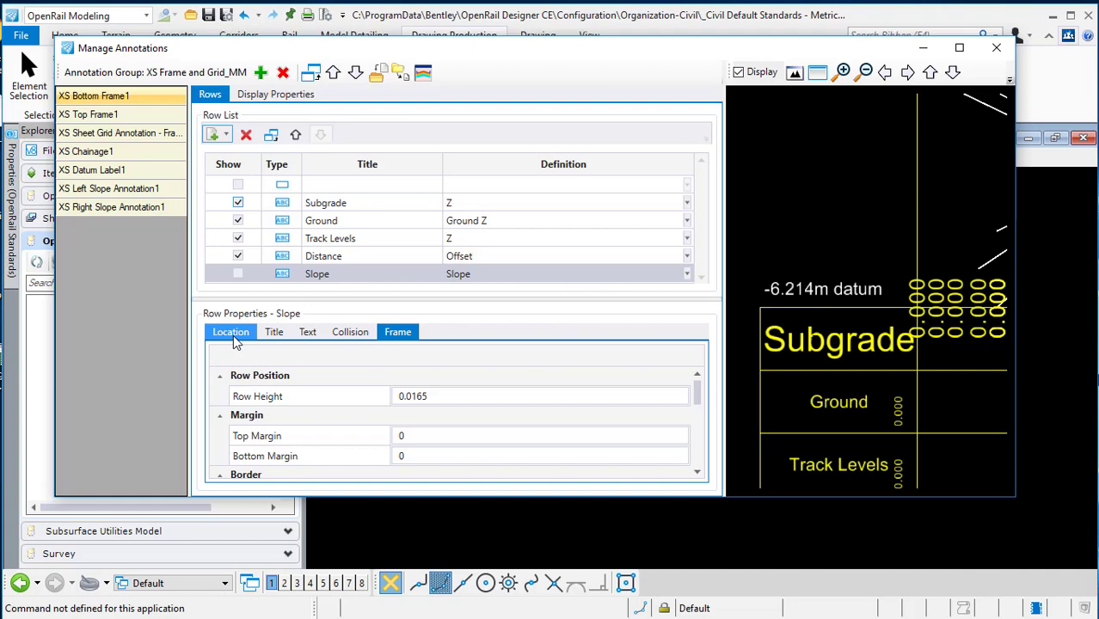
left_click(273, 332)
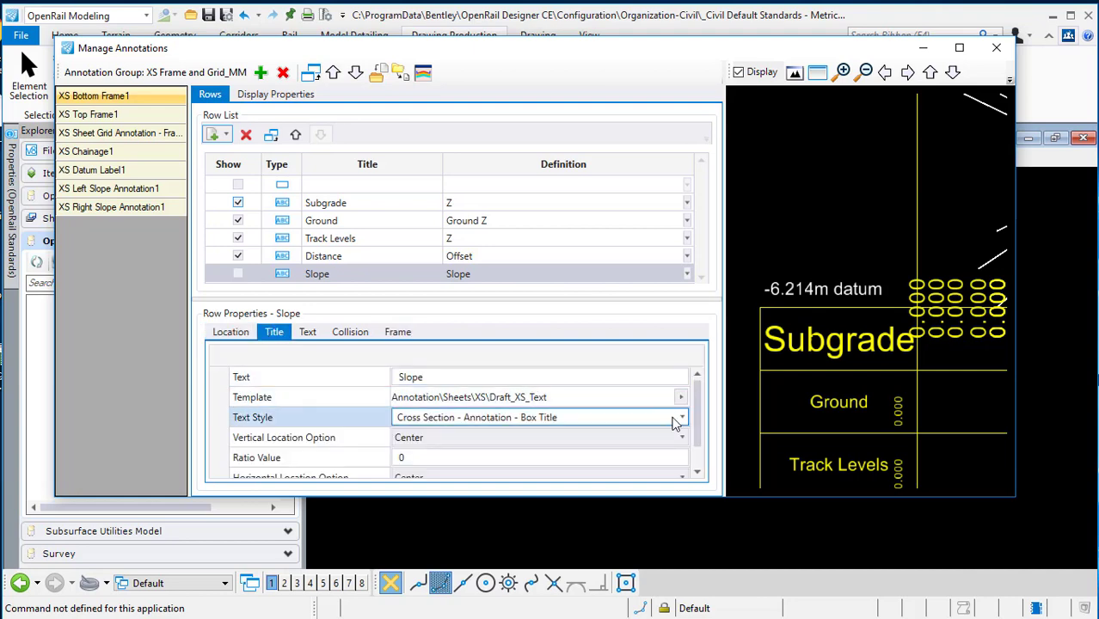
left_click(681, 417)
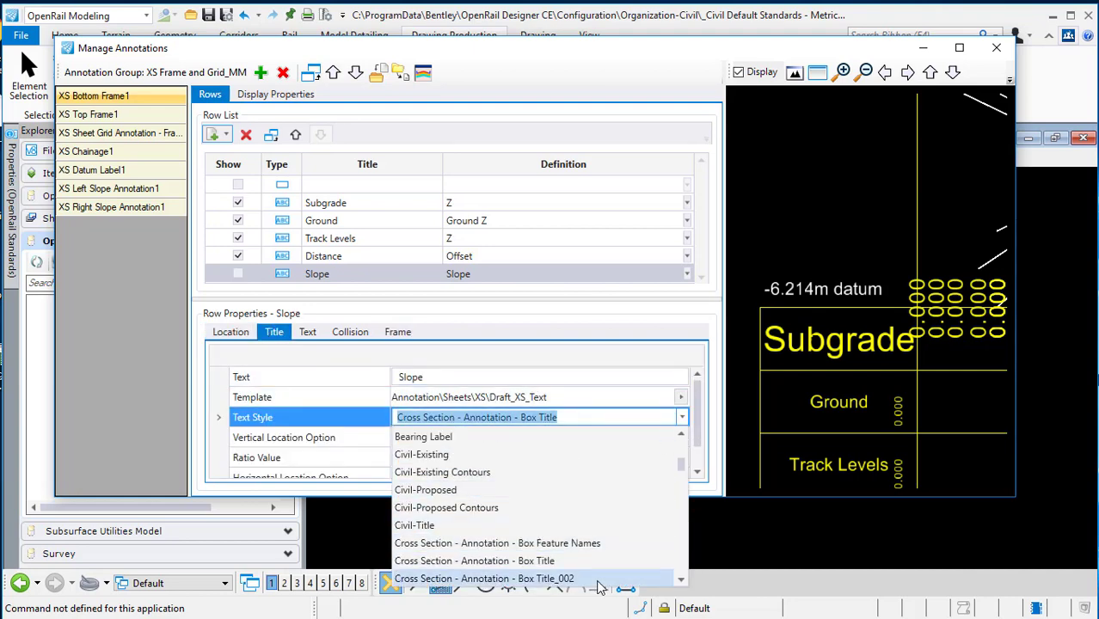
left_click(484, 578)
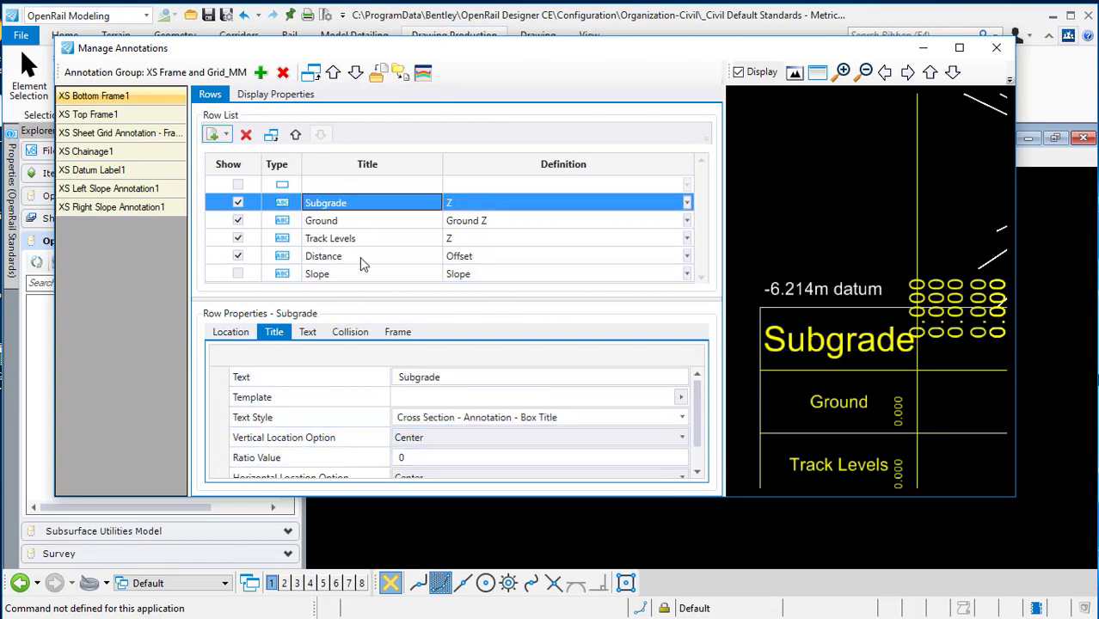
Step: Set Subgrade value text style to Box Values_0012, keeping the Cross Section Tabular Data - Z favorite
left_click(307, 331)
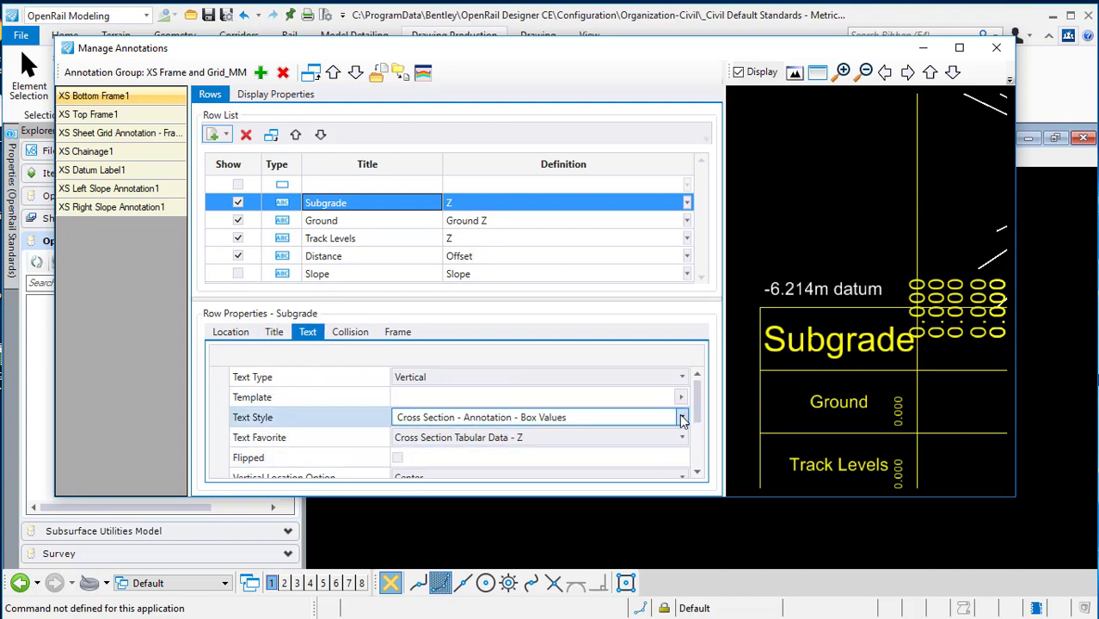
left_click(681, 417)
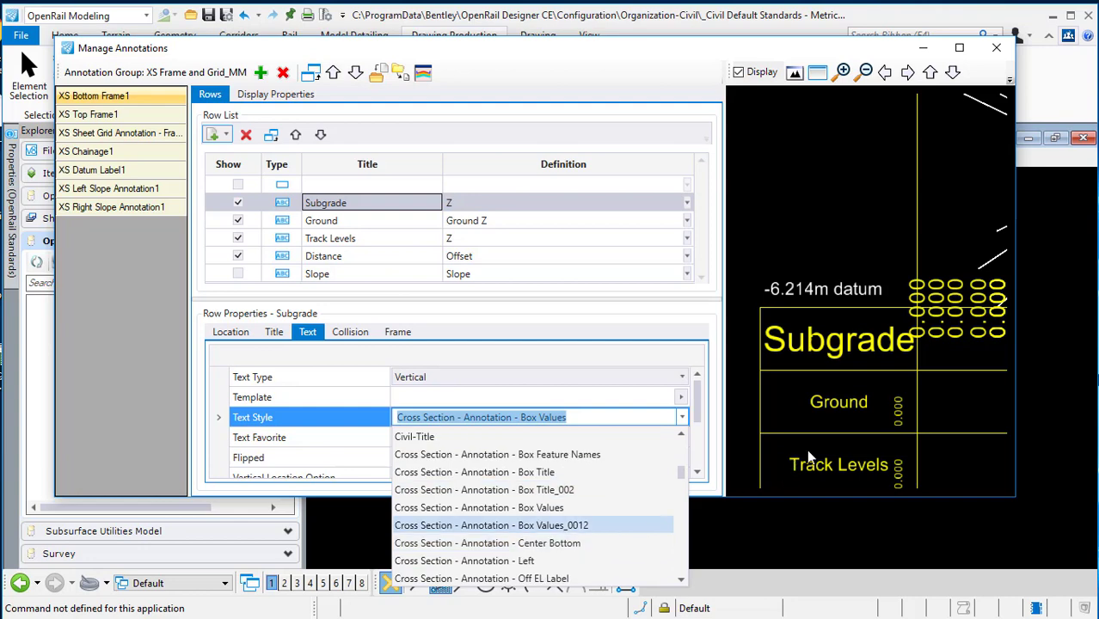
left_click(491, 526)
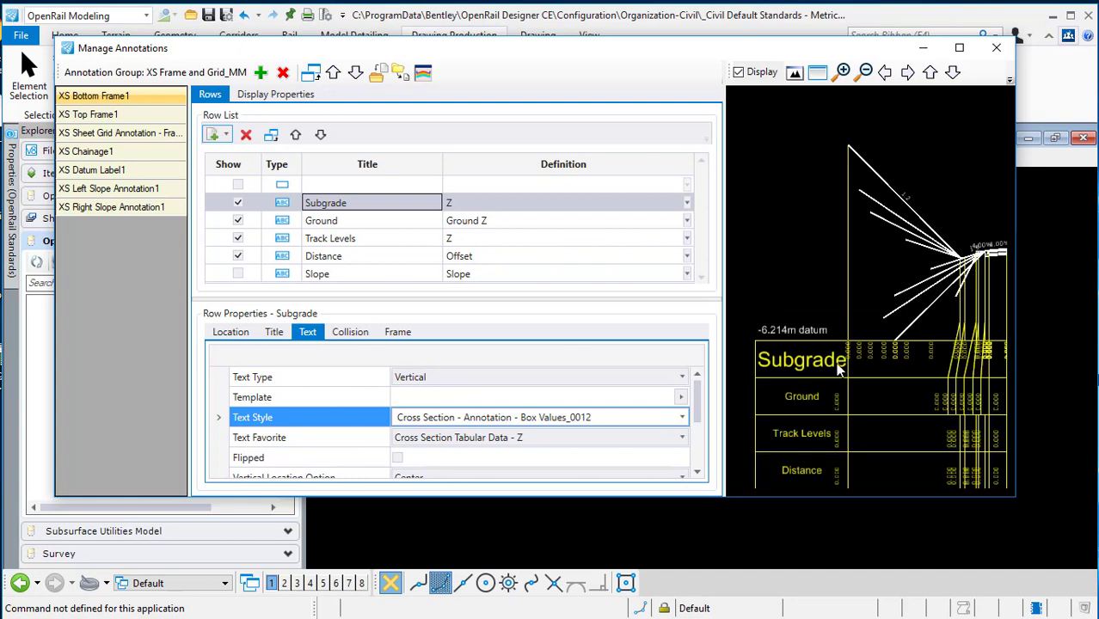
mouse_move(675, 434)
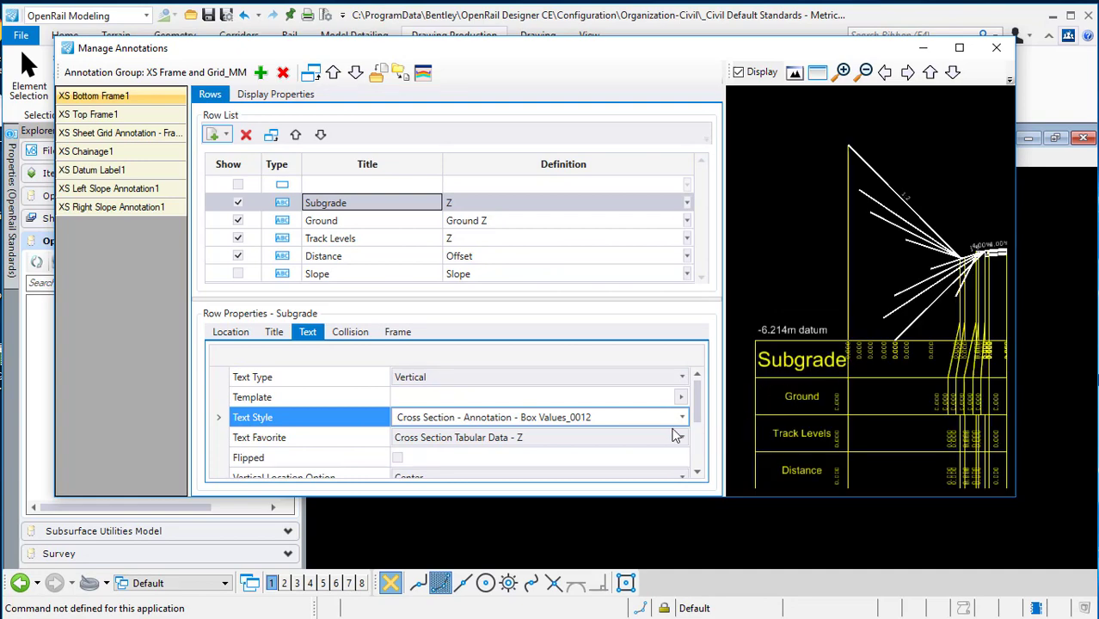
left_click(681, 437)
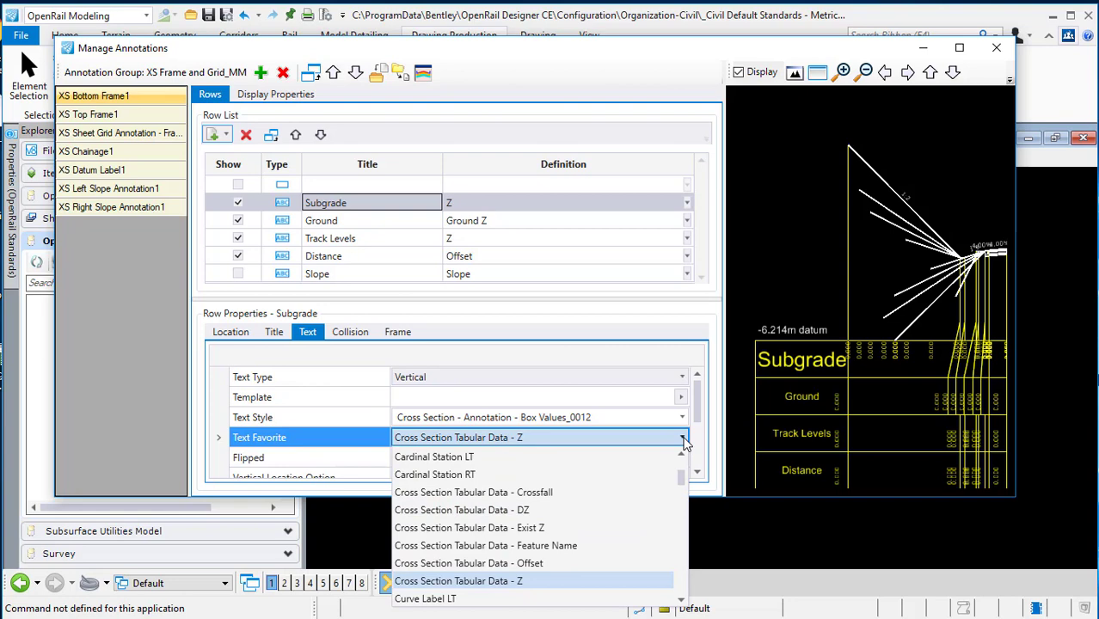
mouse_move(639, 589)
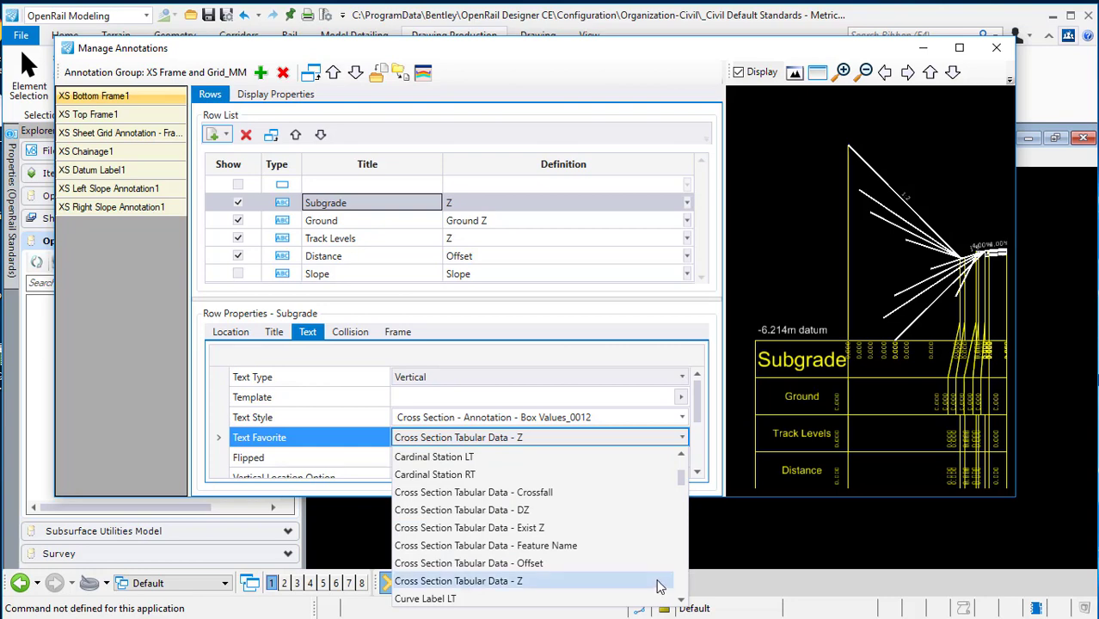
left_click(458, 580)
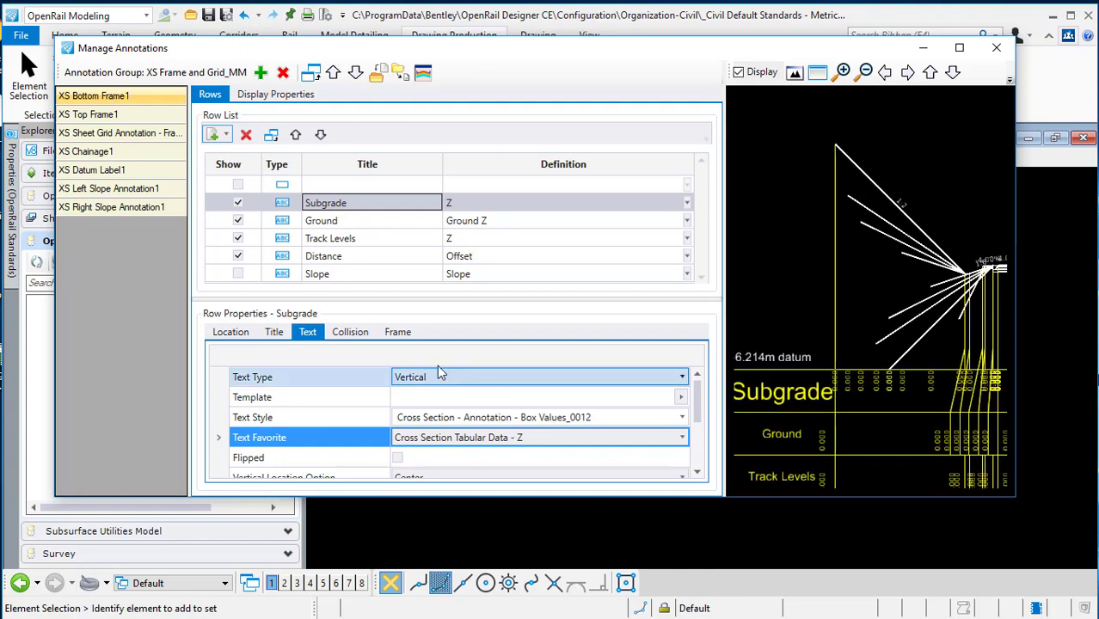
Step: Set the Subgrade title text style to Box Title_002 and close Manage Annotations
left_click(398, 332)
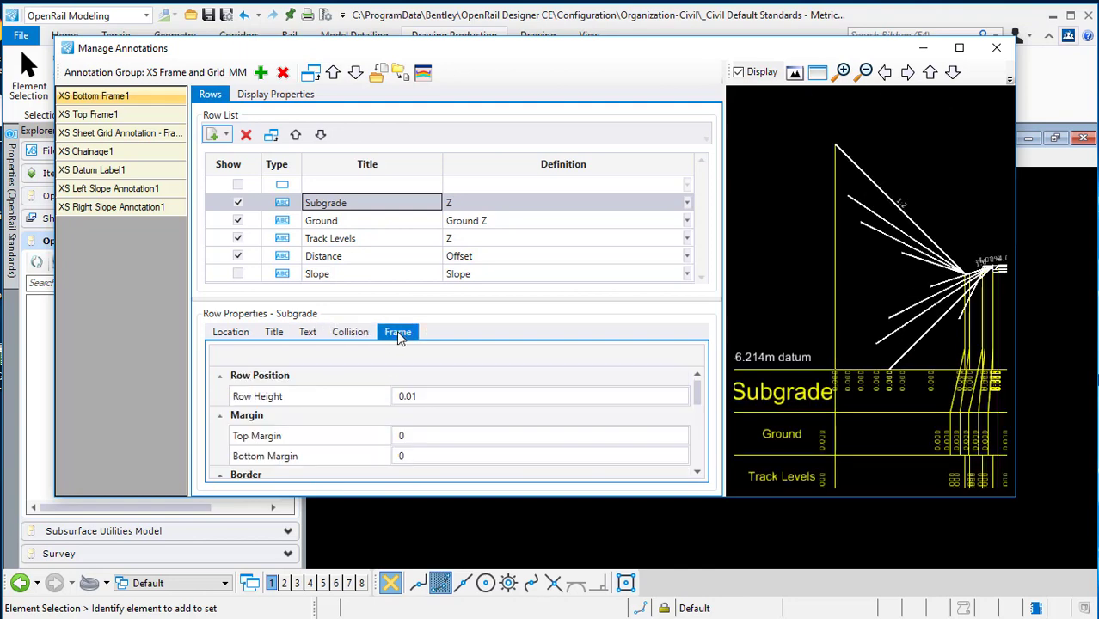
left_click(230, 332)
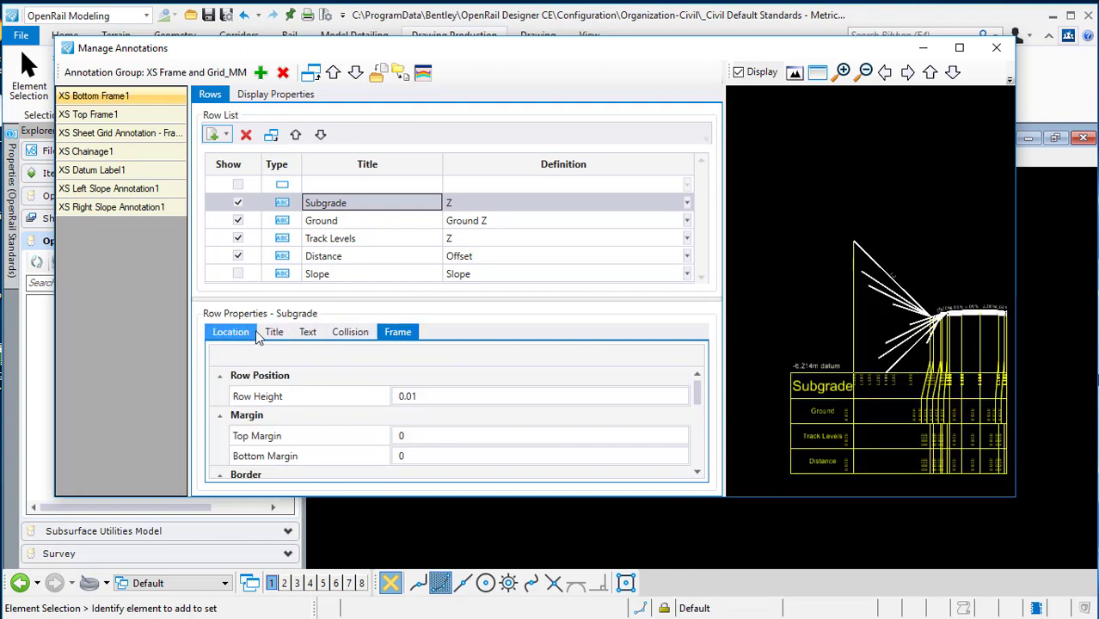
left_click(273, 331)
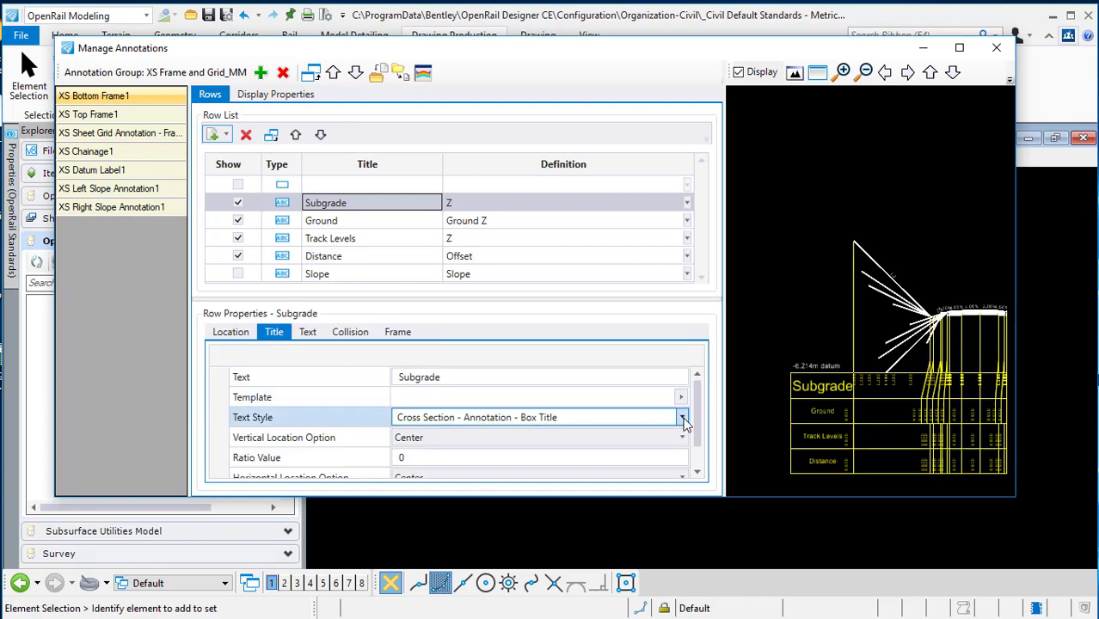
left_click(682, 417)
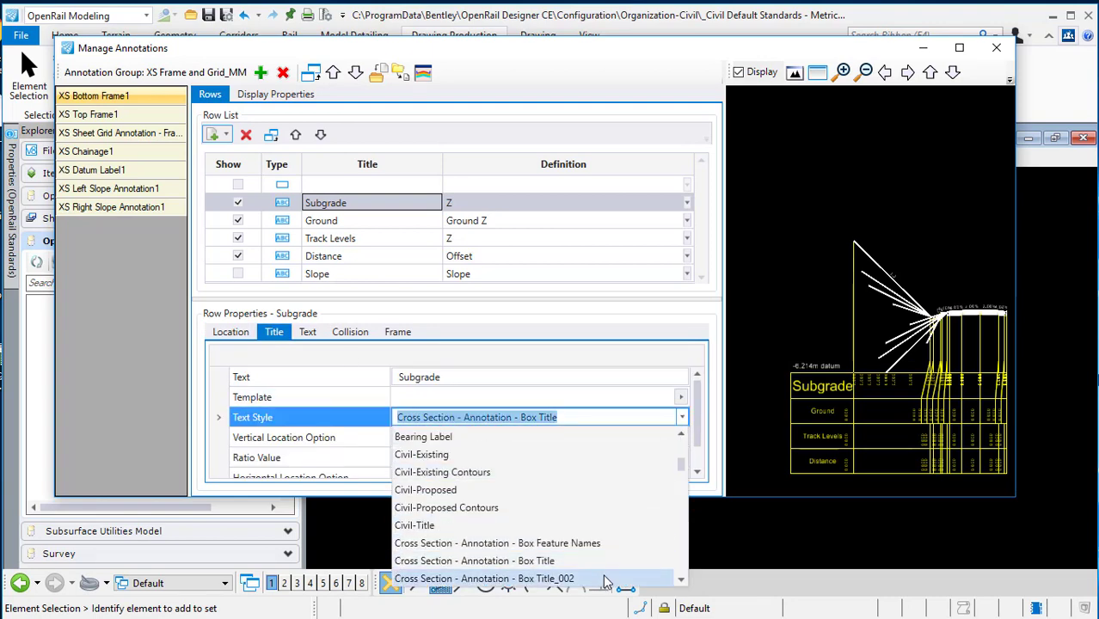
left_click(483, 578)
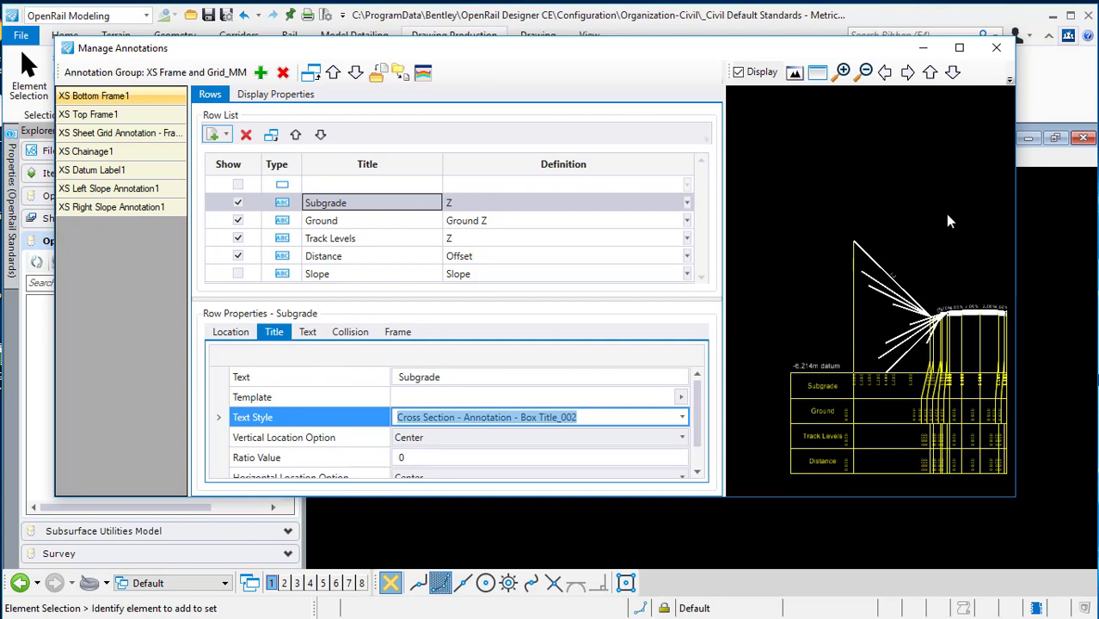
left_click(997, 47)
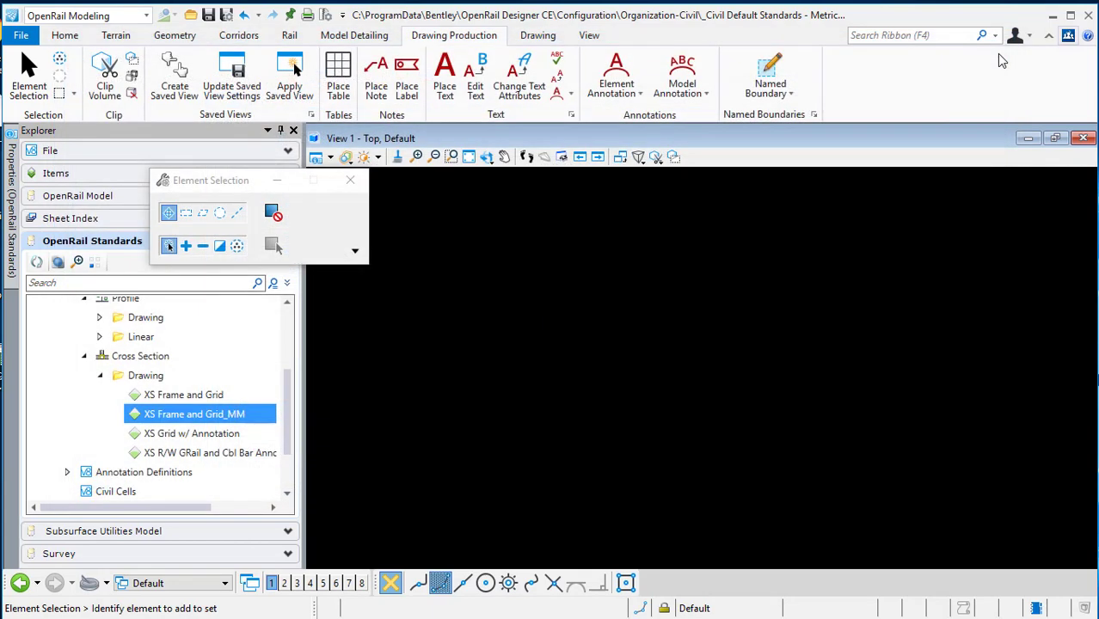
Step: Bring up the File backstage showing recent files and Save Settings
left_click(20, 36)
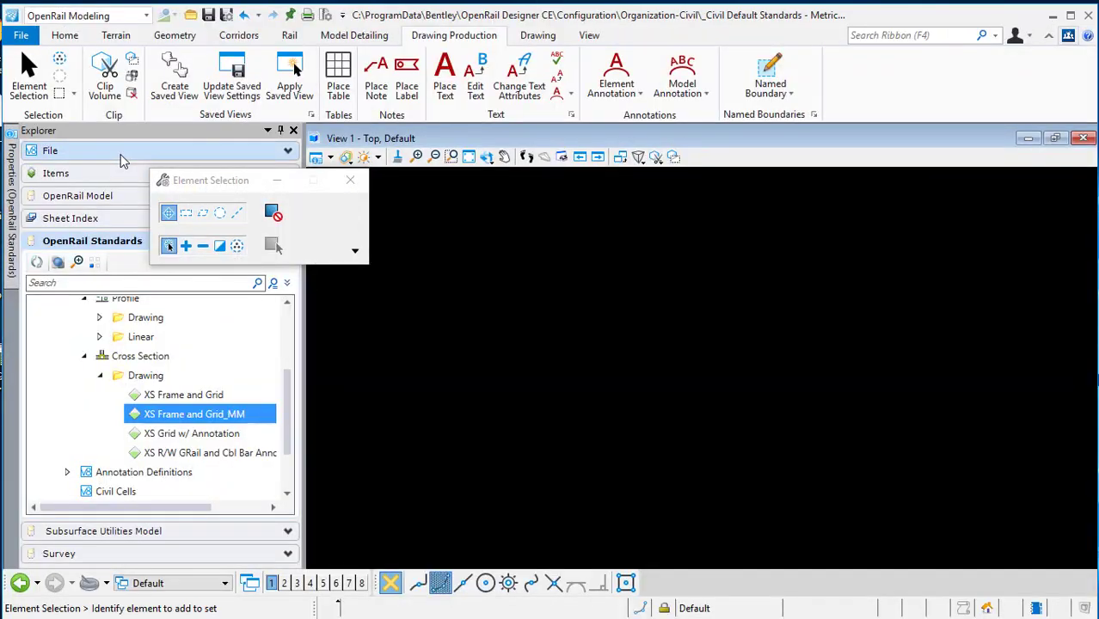
left_click(21, 35)
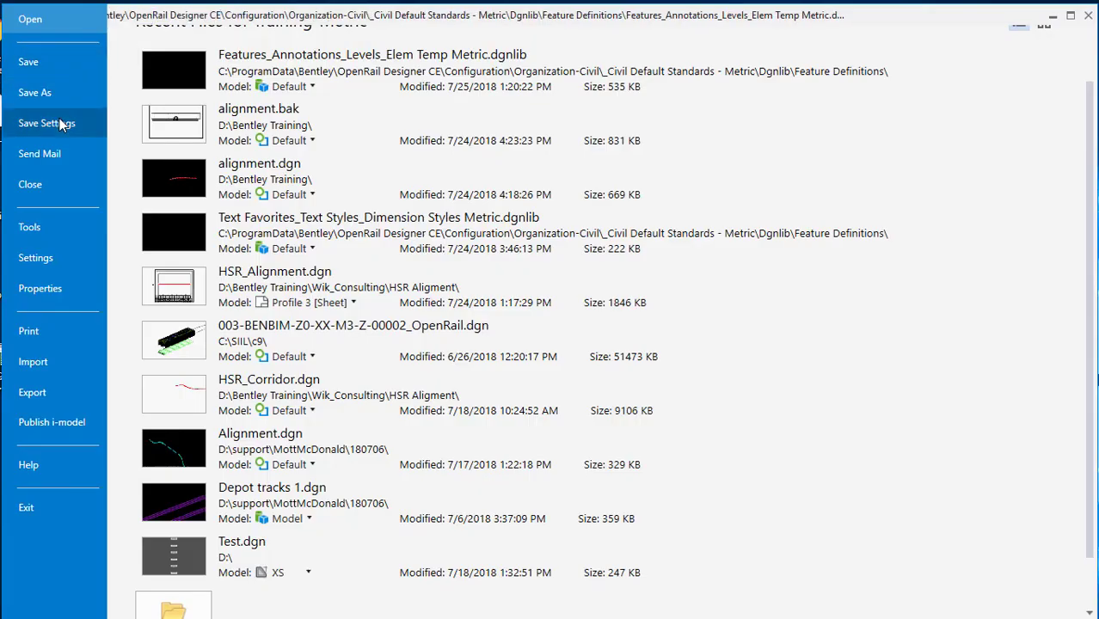